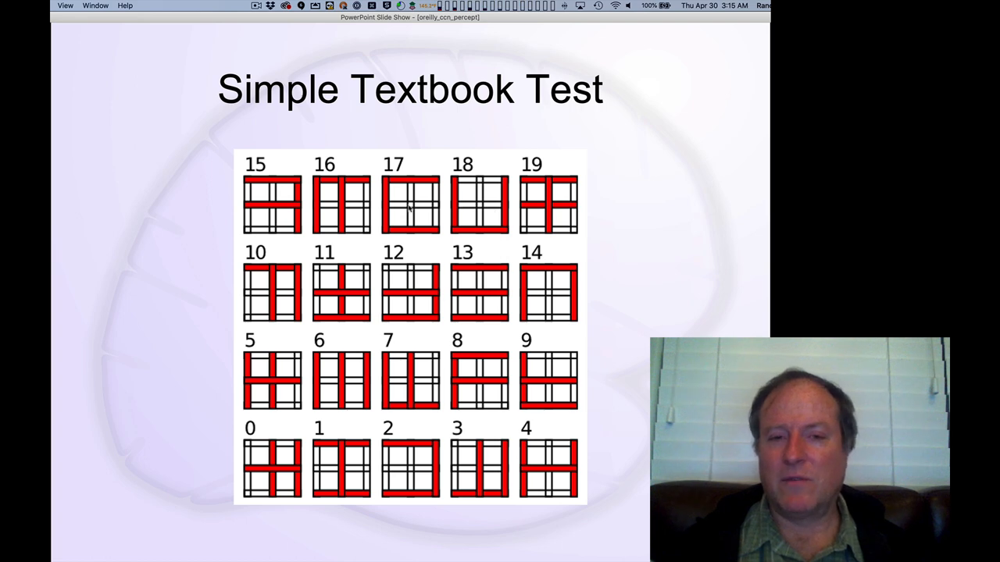
mouse_move(288, 294)
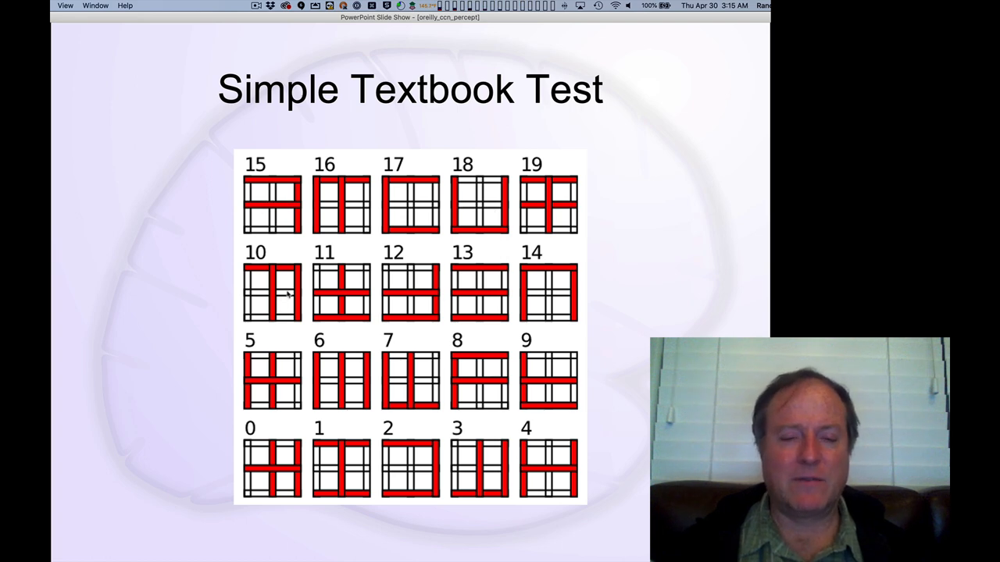
mouse_move(575, 264)
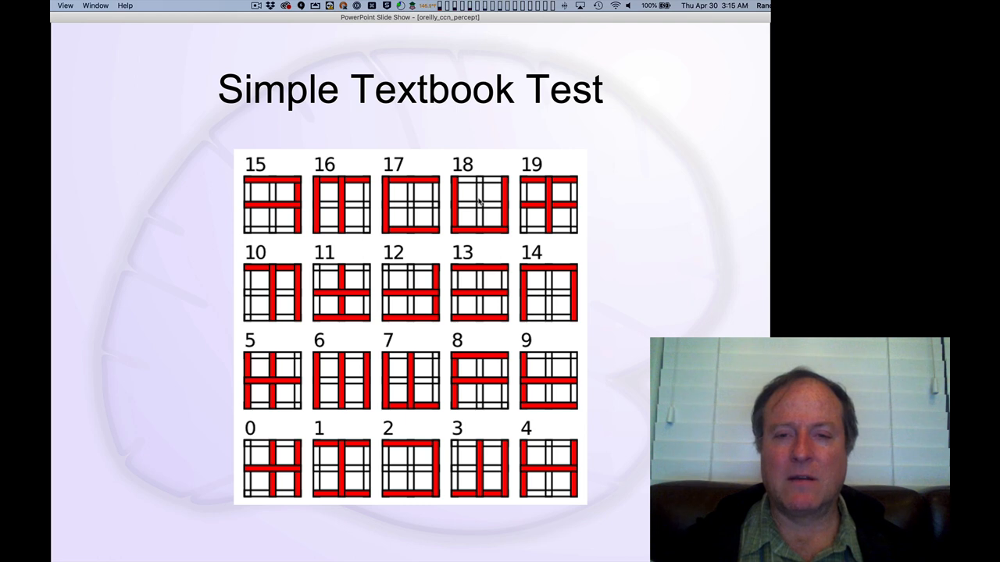
mouse_move(524, 191)
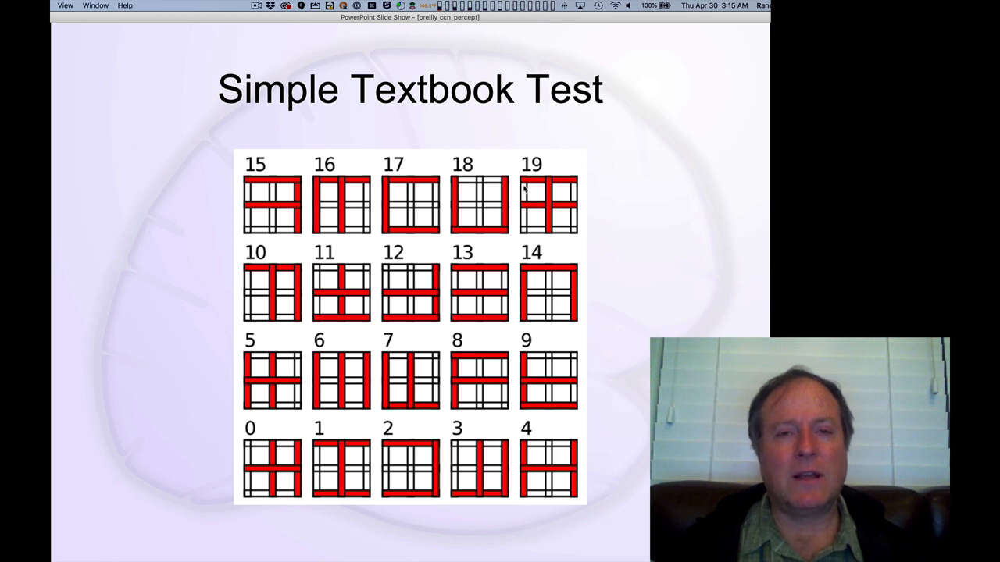
mouse_move(493, 234)
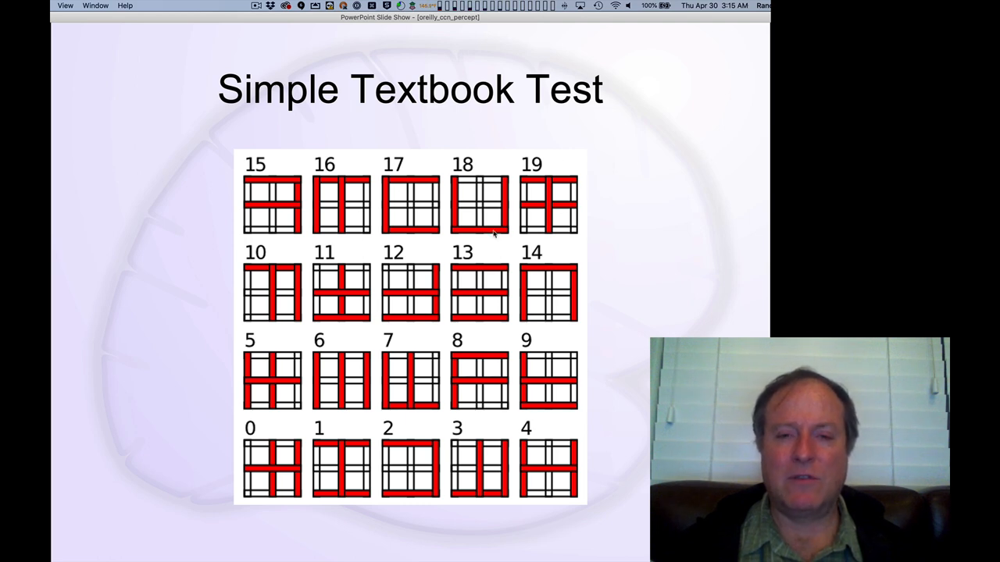
mouse_move(525, 249)
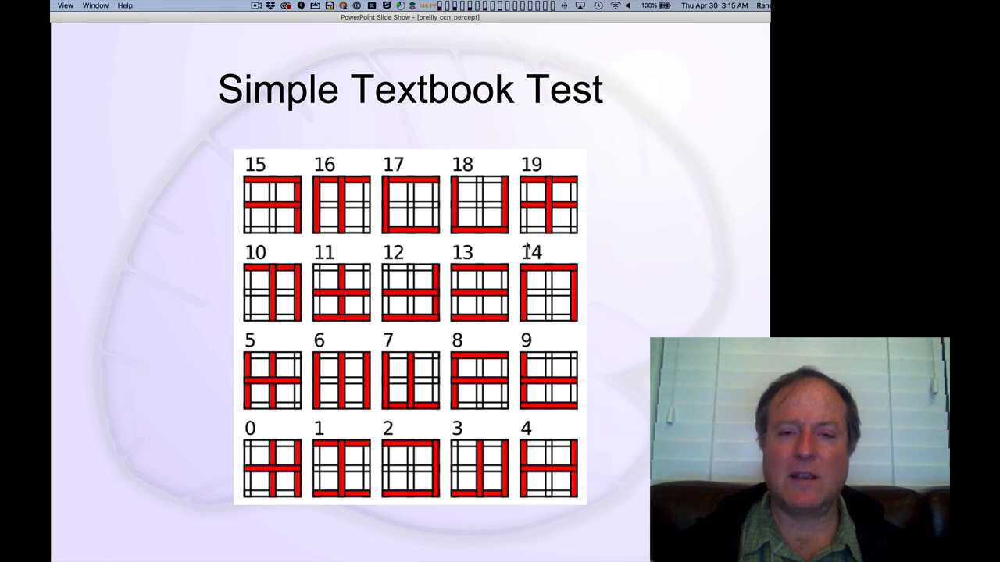
mouse_move(467, 246)
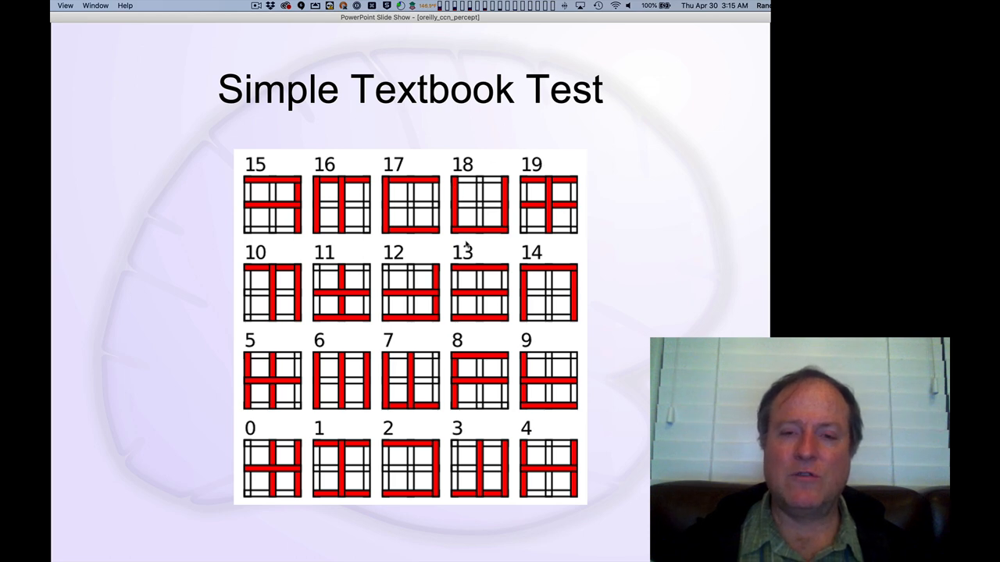
mouse_move(550, 205)
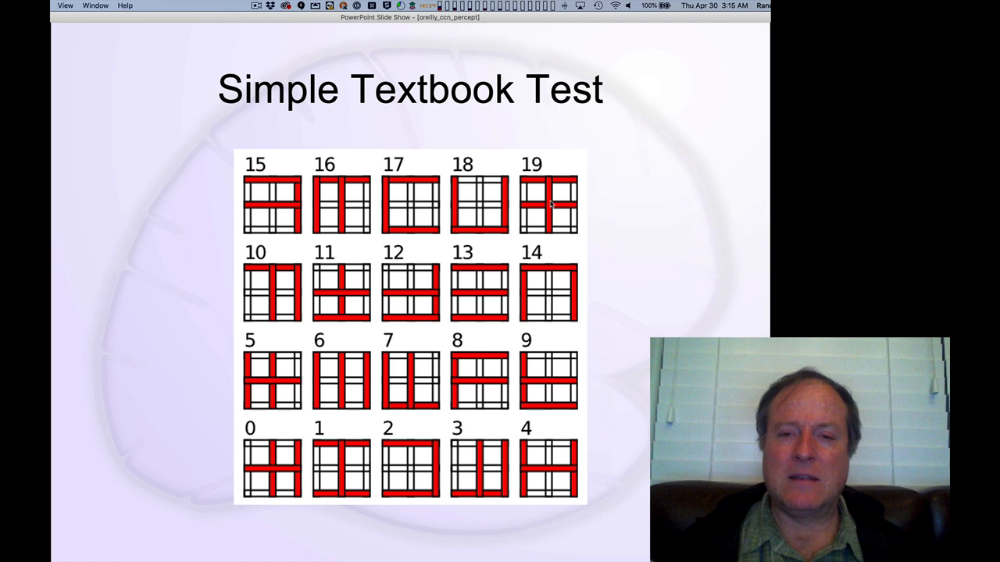
mouse_move(565, 225)
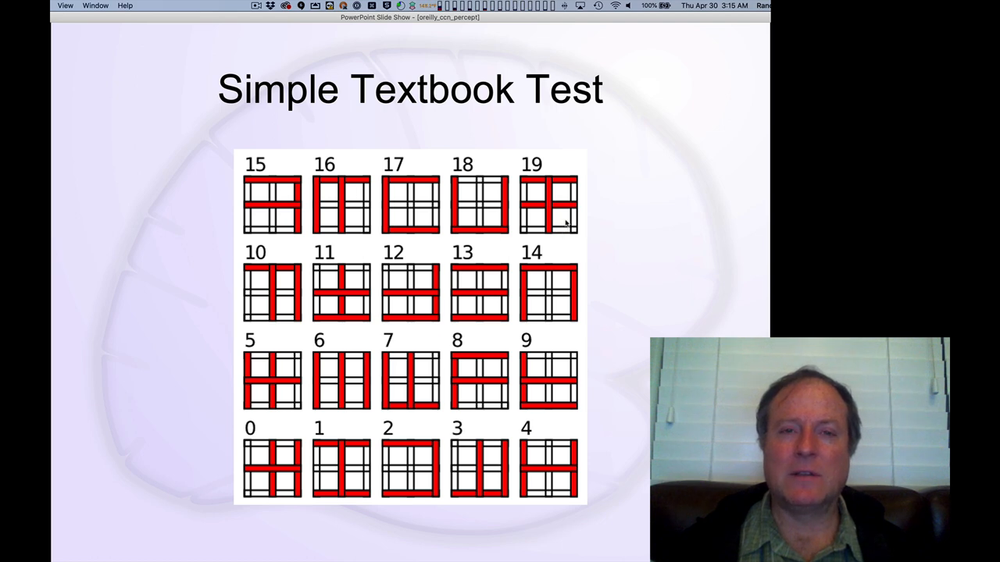
mouse_move(560, 226)
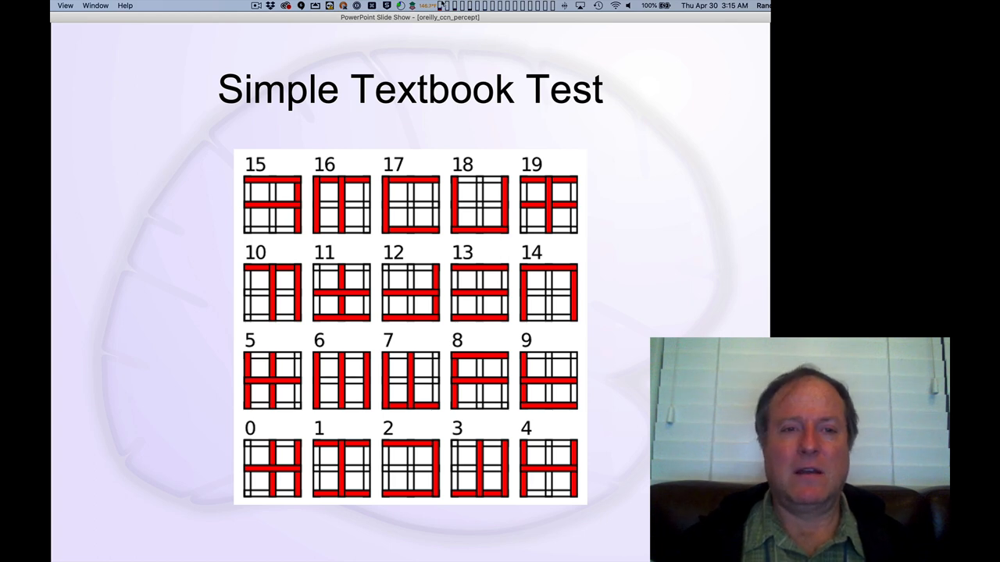
mouse_move(268, 25)
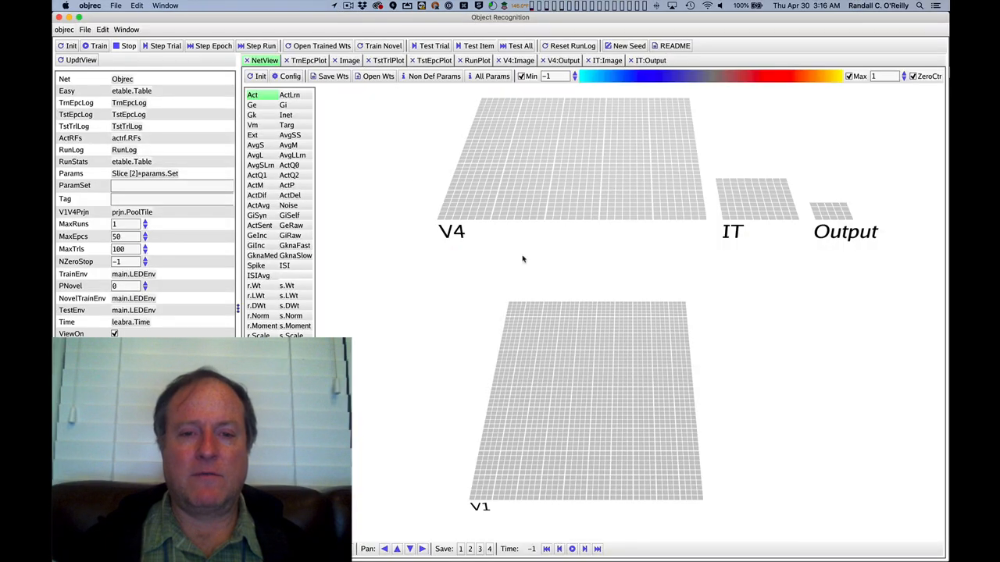
mouse_move(466, 433)
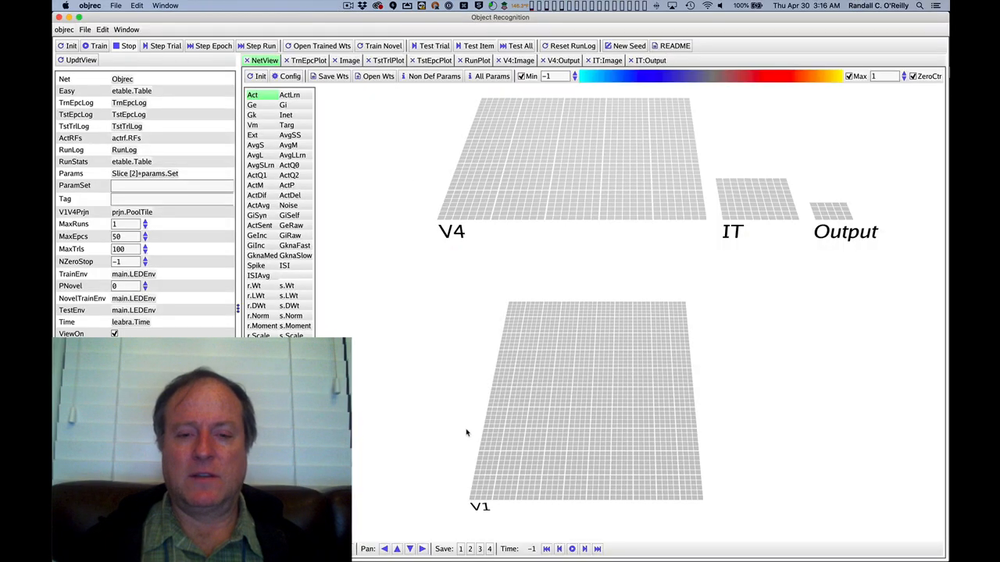
mouse_move(885, 195)
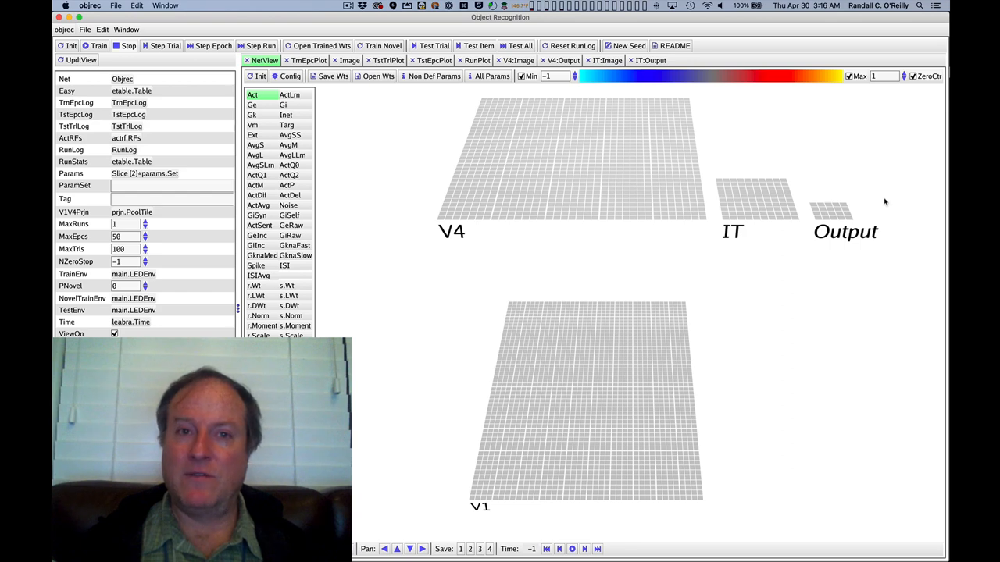
mouse_move(602, 316)
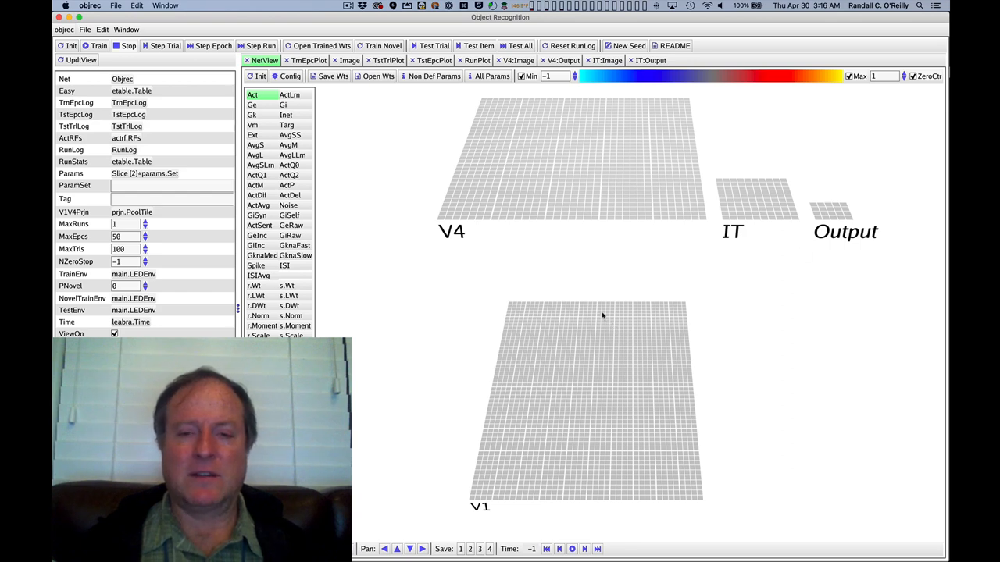
mouse_move(478, 221)
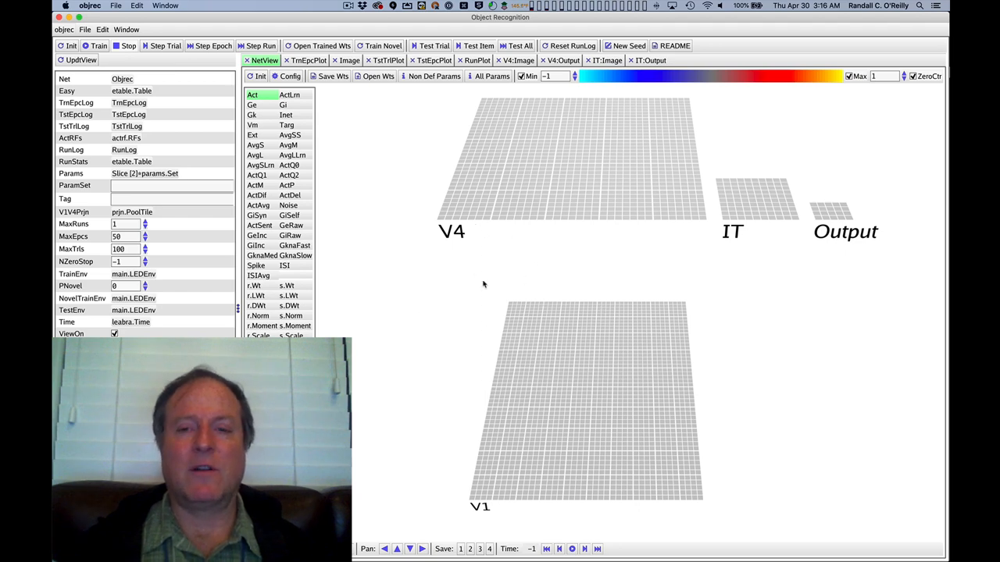
mouse_move(575, 262)
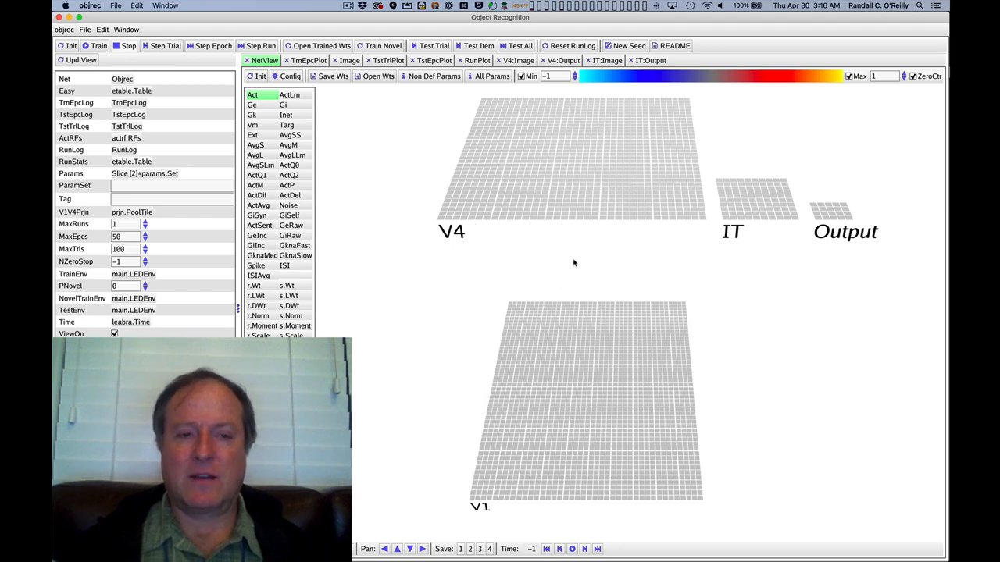
mouse_move(731, 189)
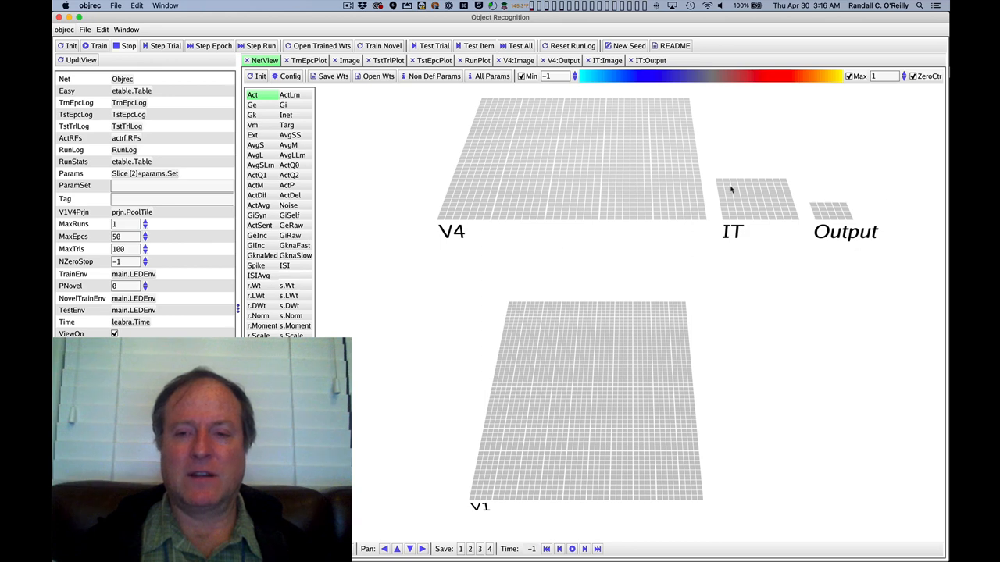
mouse_move(753, 196)
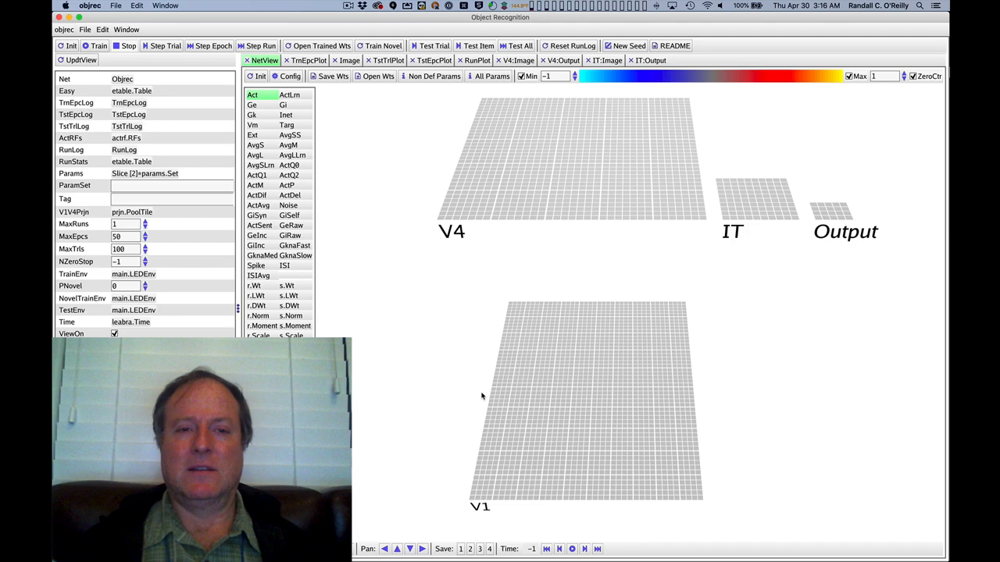
mouse_move(200, 69)
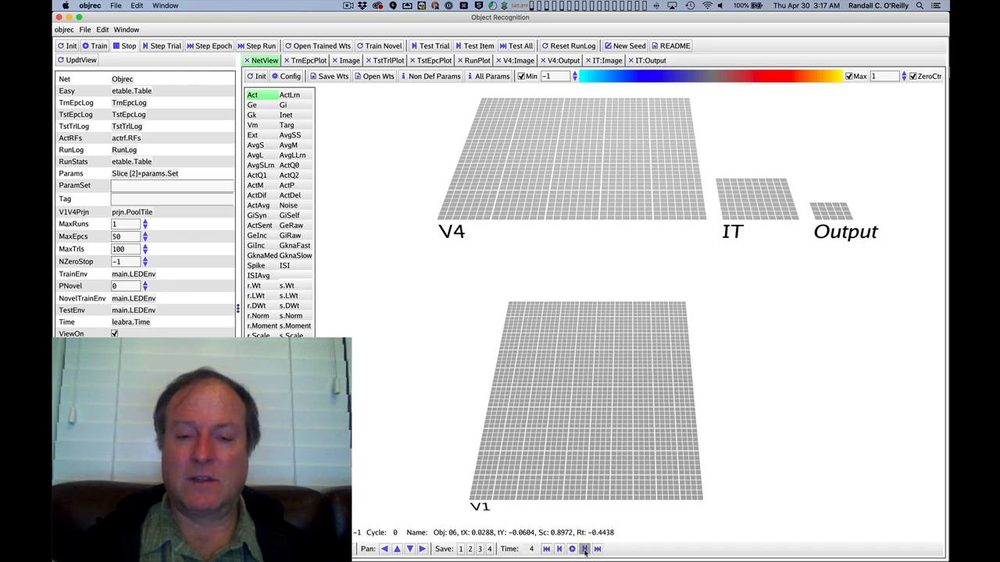
Step the trained network once, inspect object 06's three-vertical-bar input image, and return to V1 activity.
left_click(585, 550)
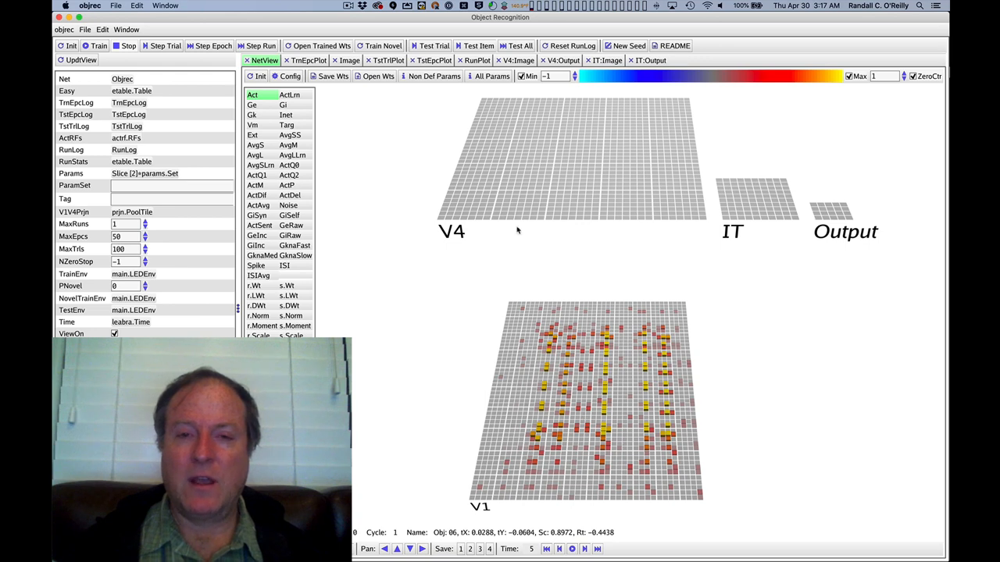
mouse_move(343, 59)
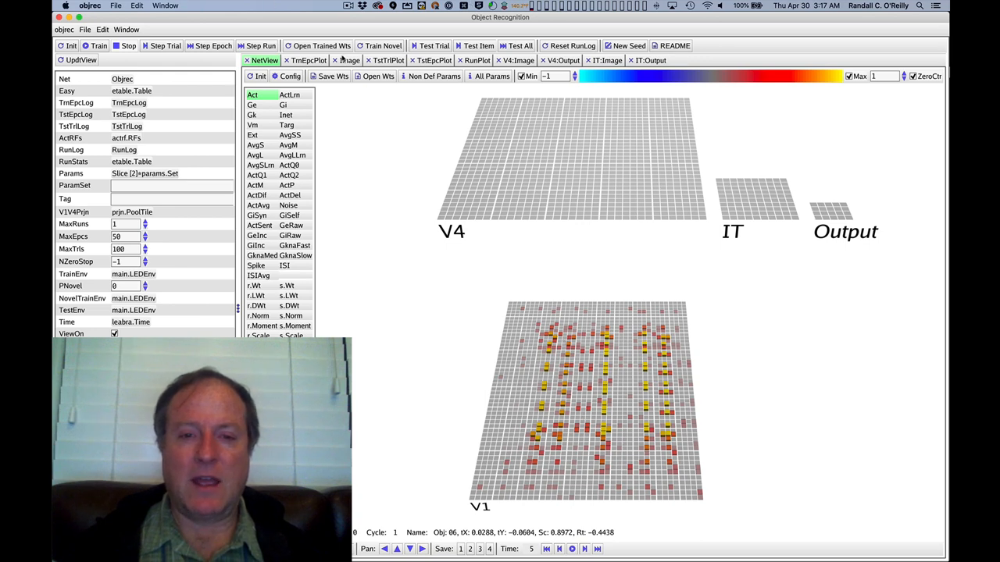
left_click(350, 59)
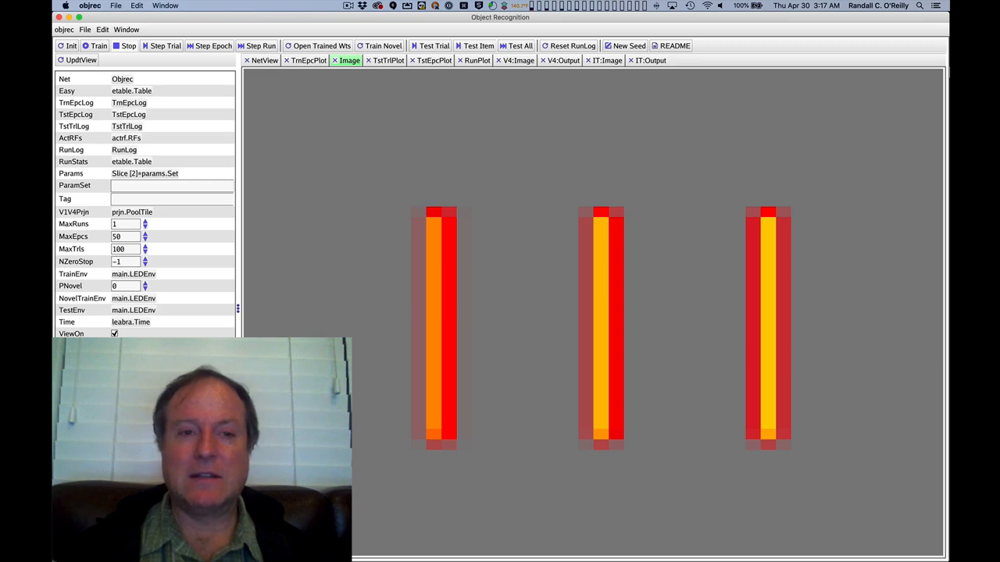
left_click(264, 59)
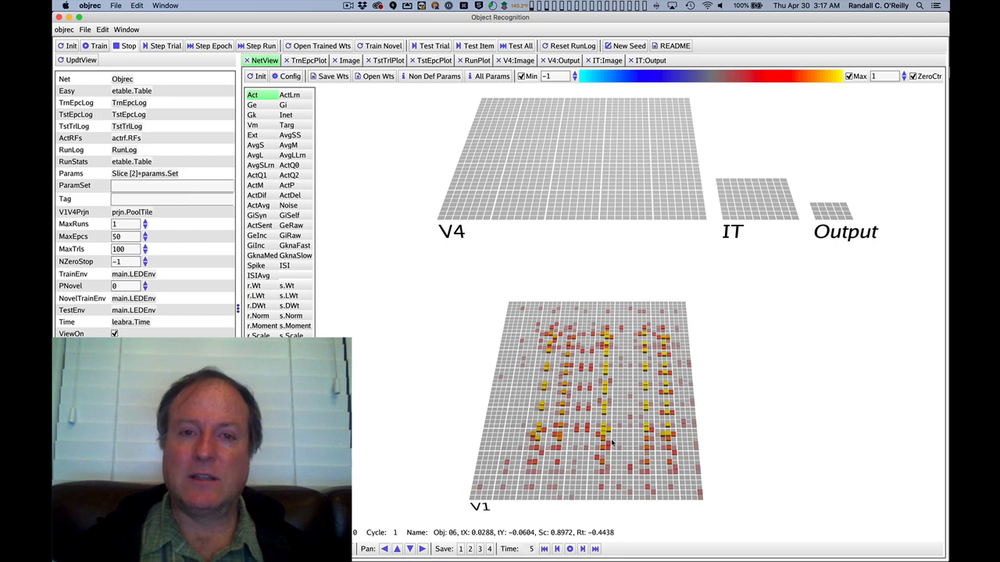
mouse_move(563, 382)
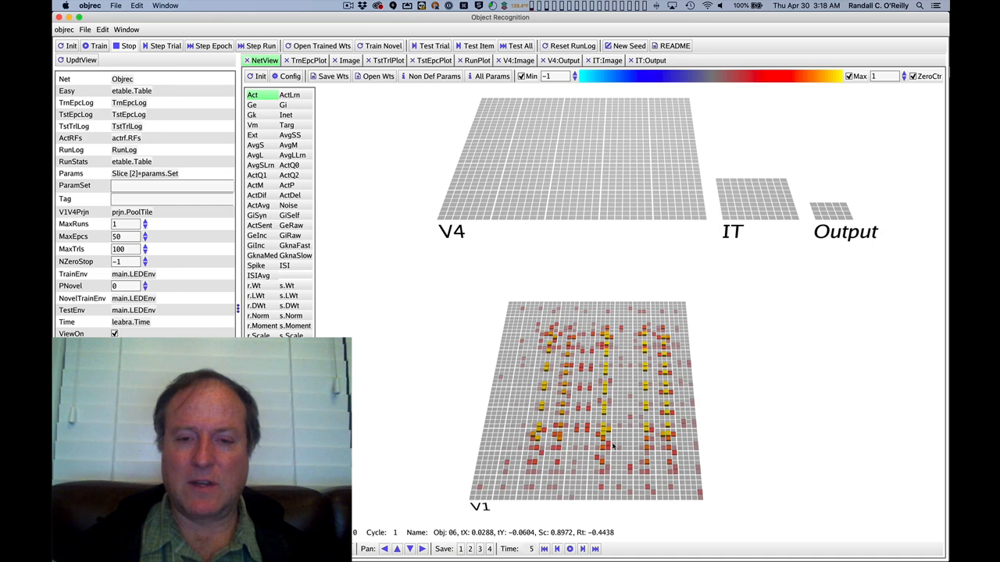
mouse_move(664, 491)
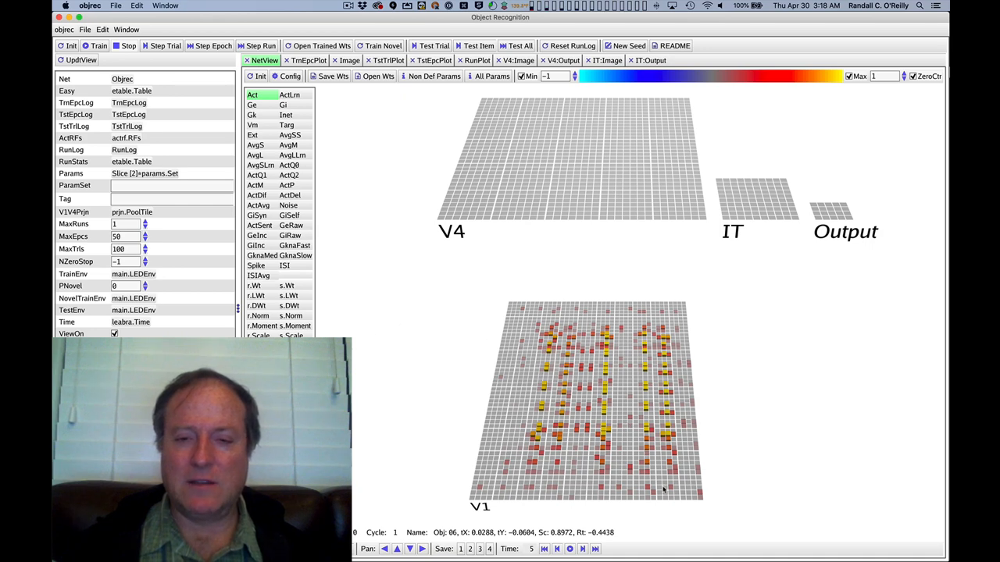
mouse_move(565, 459)
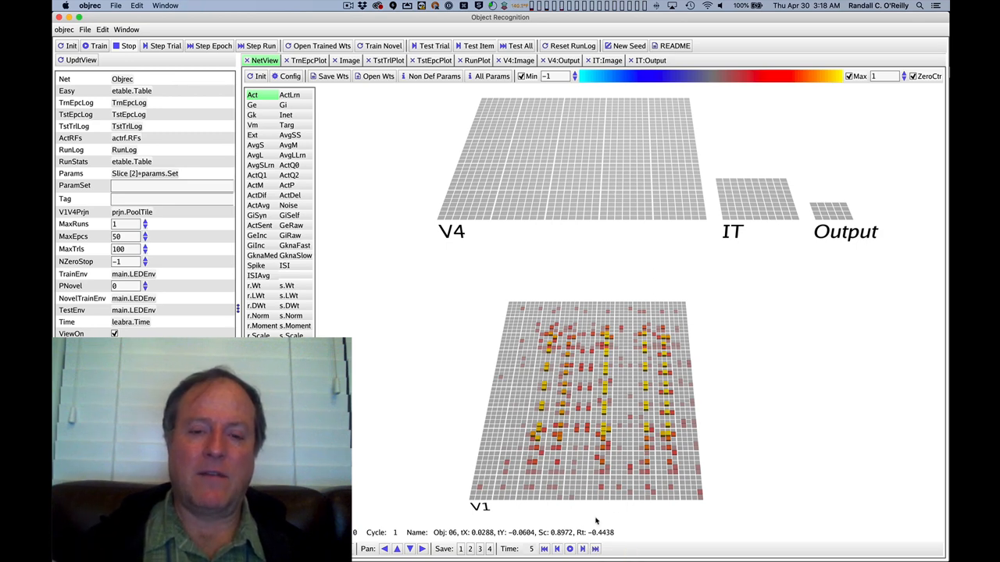
mouse_move(633, 466)
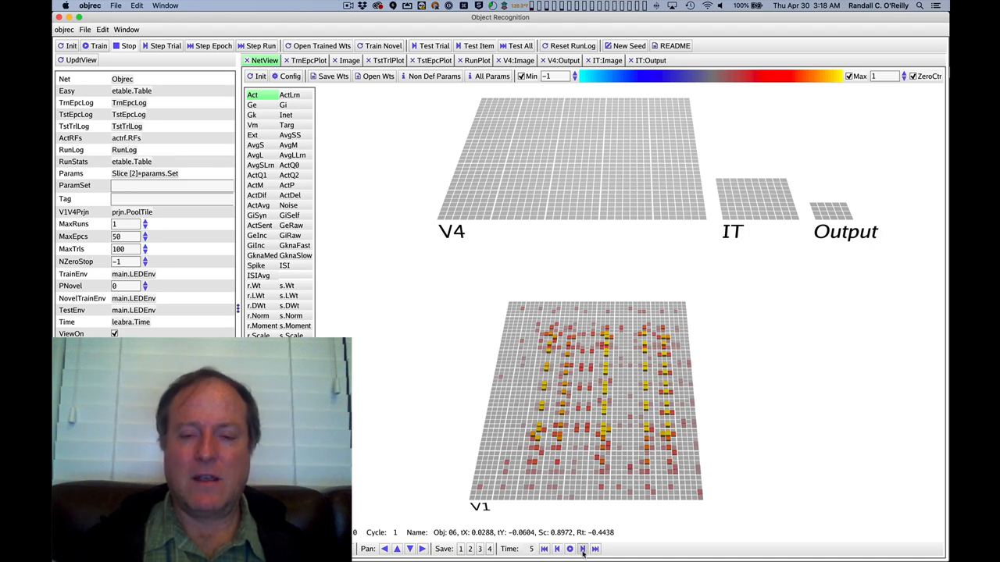
Advance settling cycle by cycle so activity spreads from V1 through V4 and IT to Output.
left_click(581, 550)
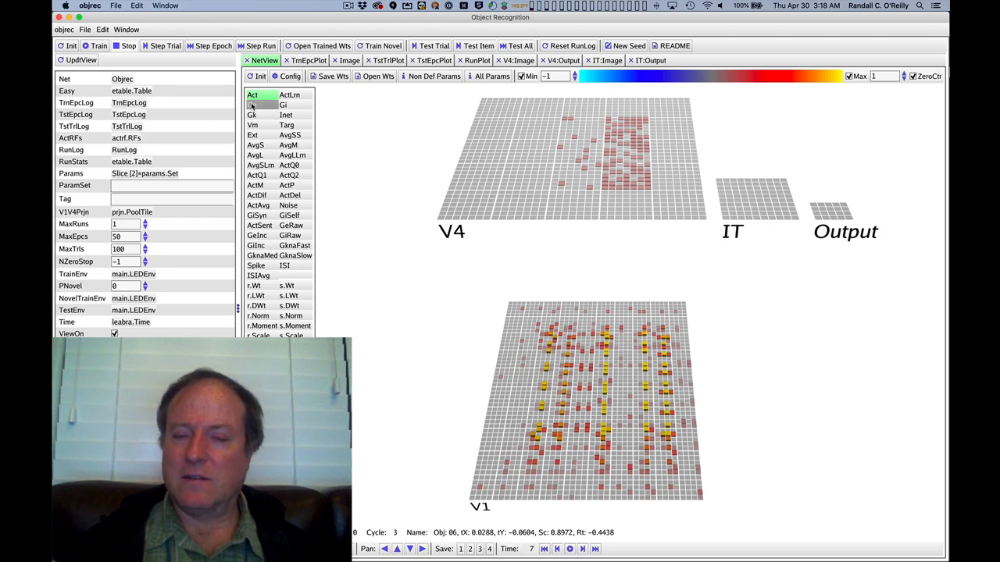
left_click(252, 104)
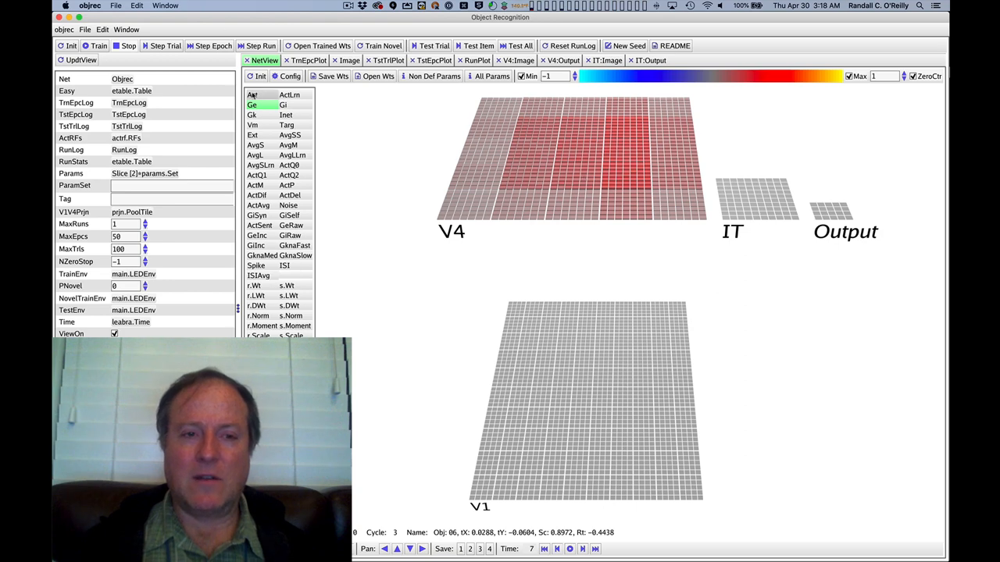
left_click(252, 95)
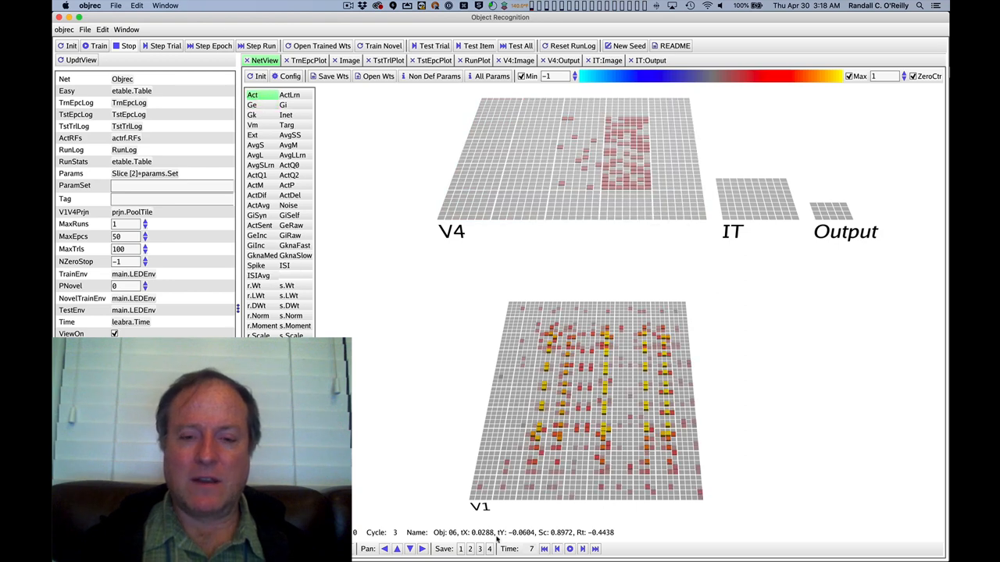
left_click(581, 549)
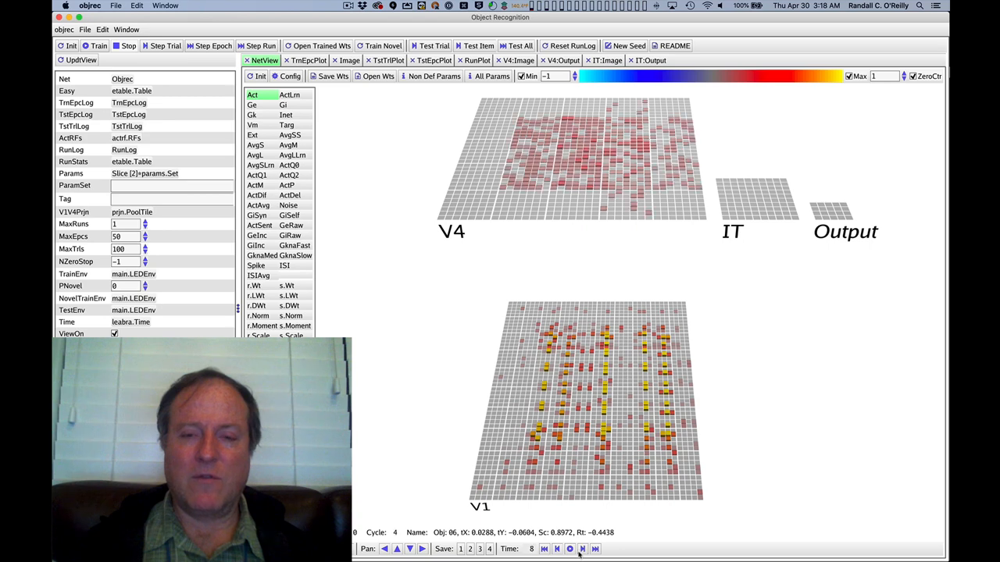
left_click(581, 550)
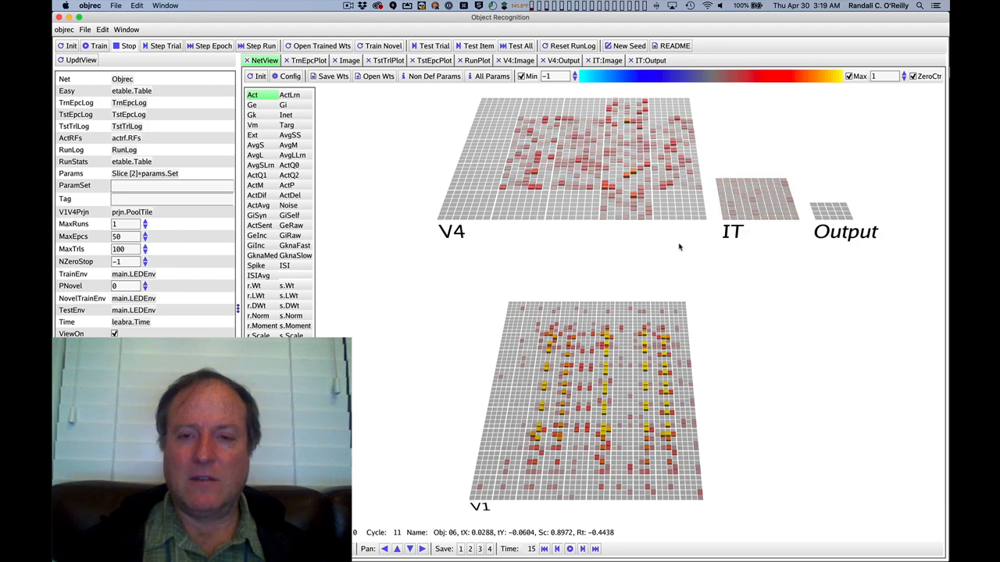
mouse_move(778, 206)
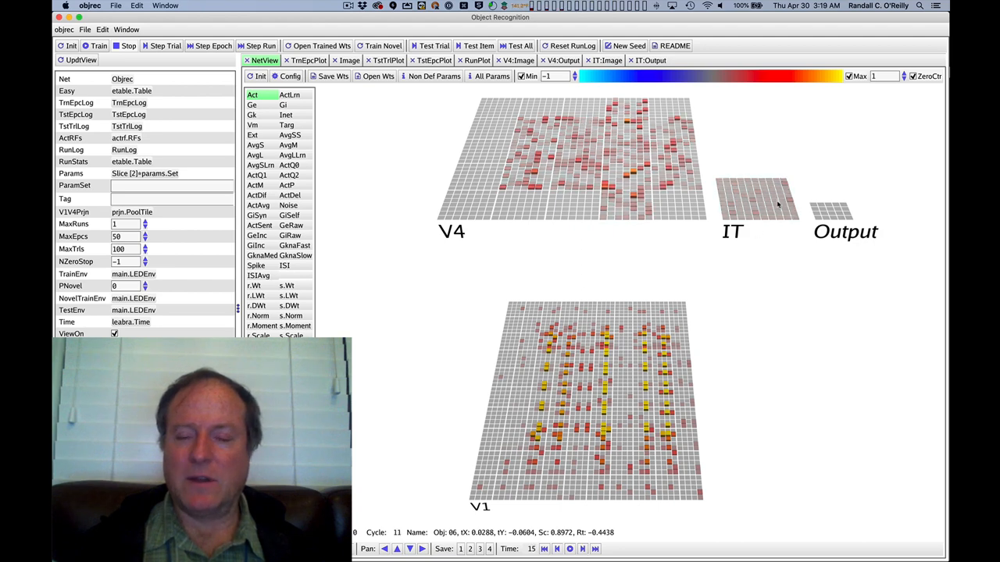
left_click(583, 549)
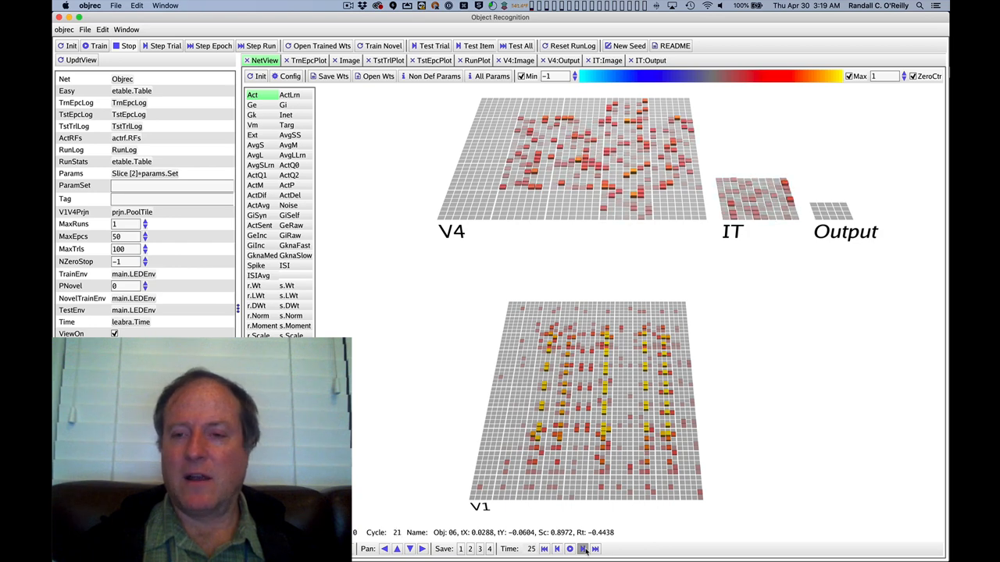
left_click(581, 549)
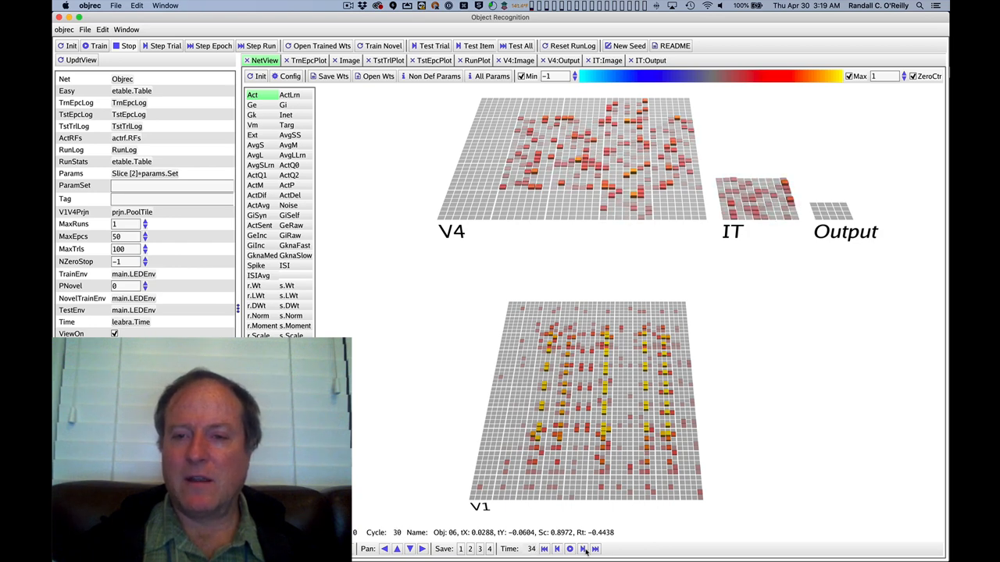
left_click(582, 549)
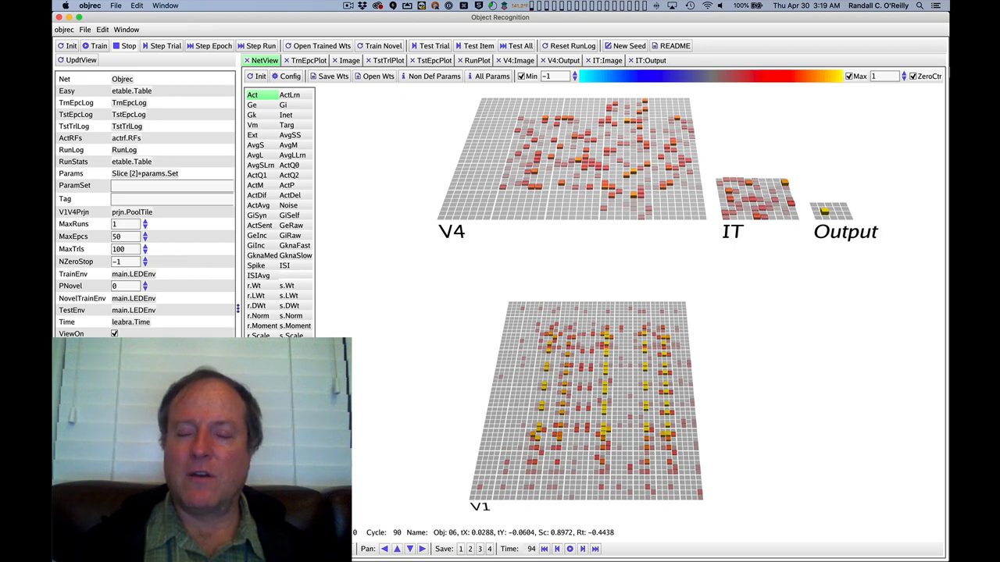
mouse_move(765, 250)
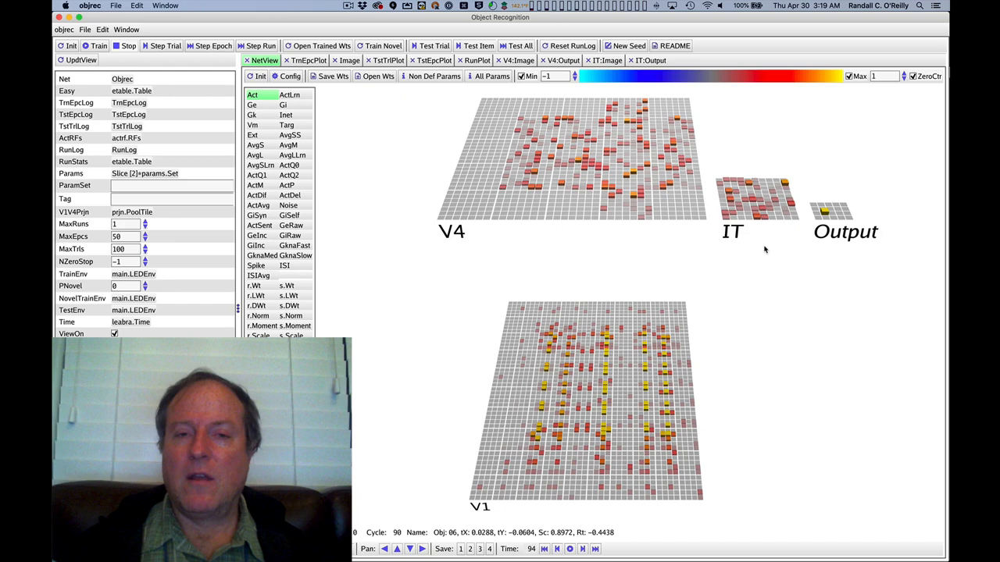
mouse_move(893, 244)
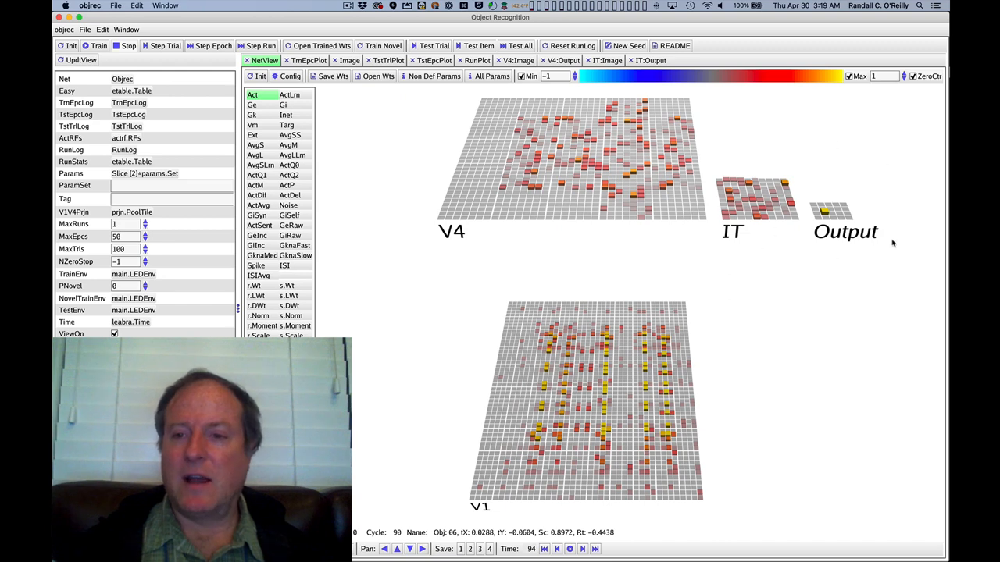
mouse_move(822, 225)
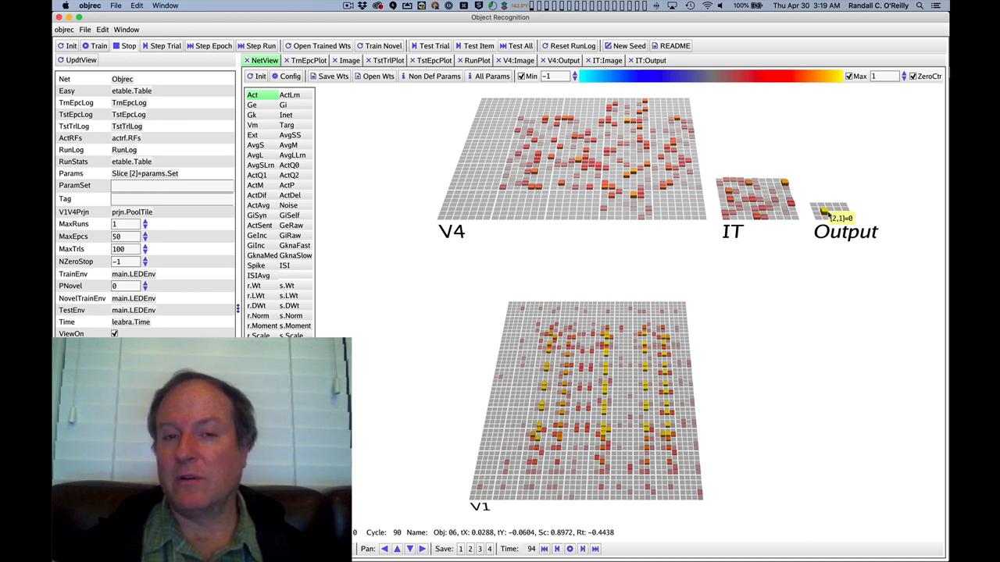
mouse_move(512, 328)
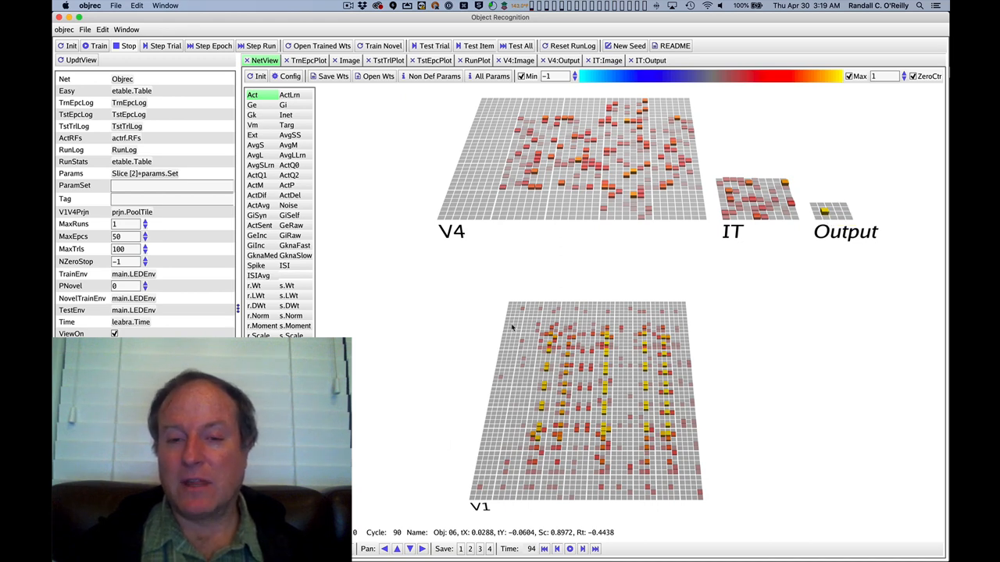
mouse_move(319, 244)
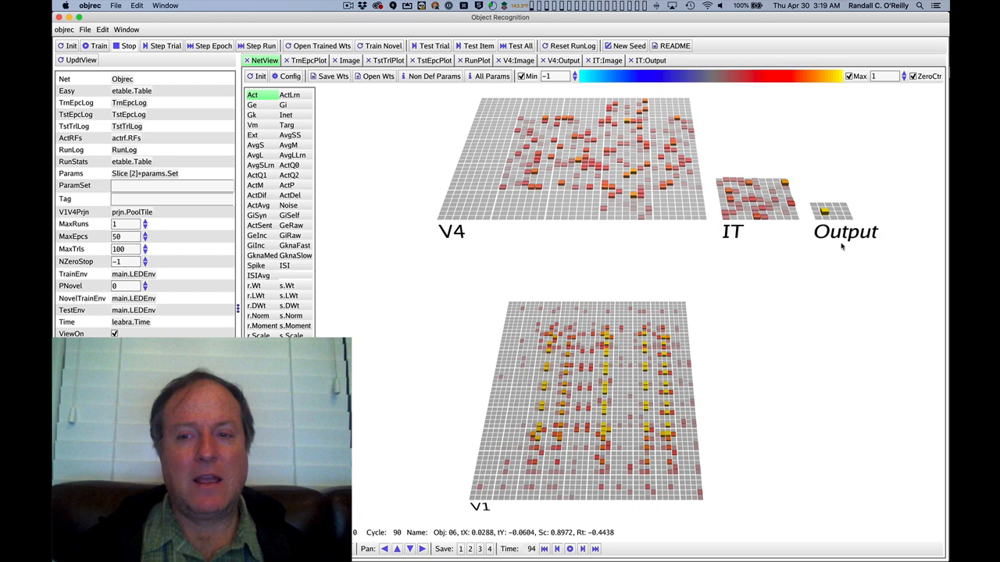
mouse_move(836, 225)
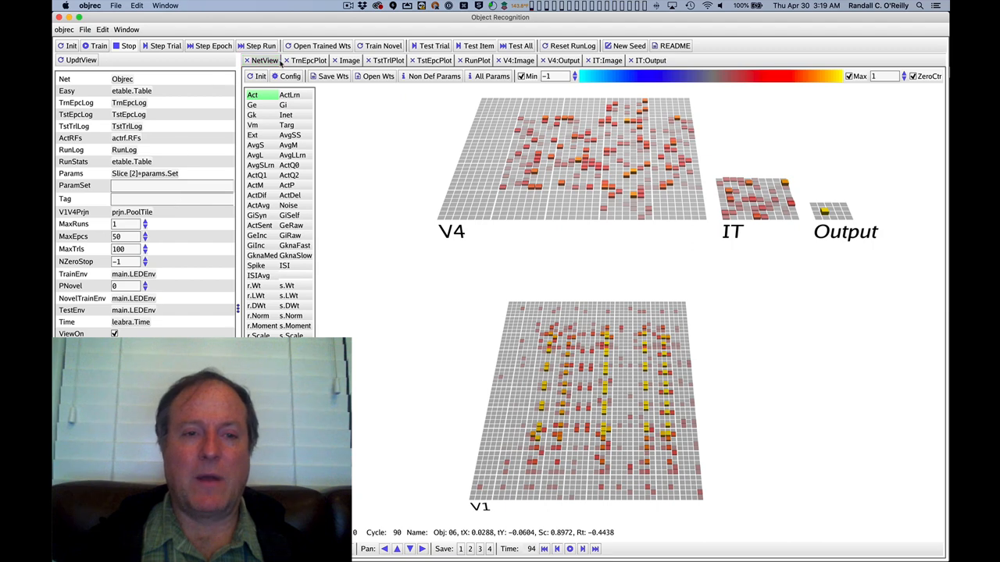
Run four further test trials on new objects, ending on object 04.
left_click(164, 45)
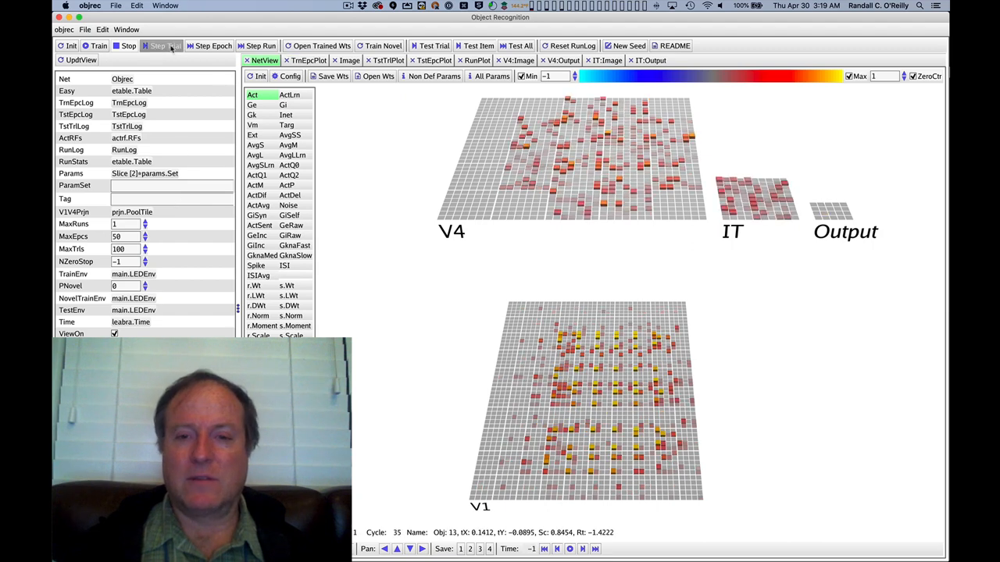
left_click(161, 45)
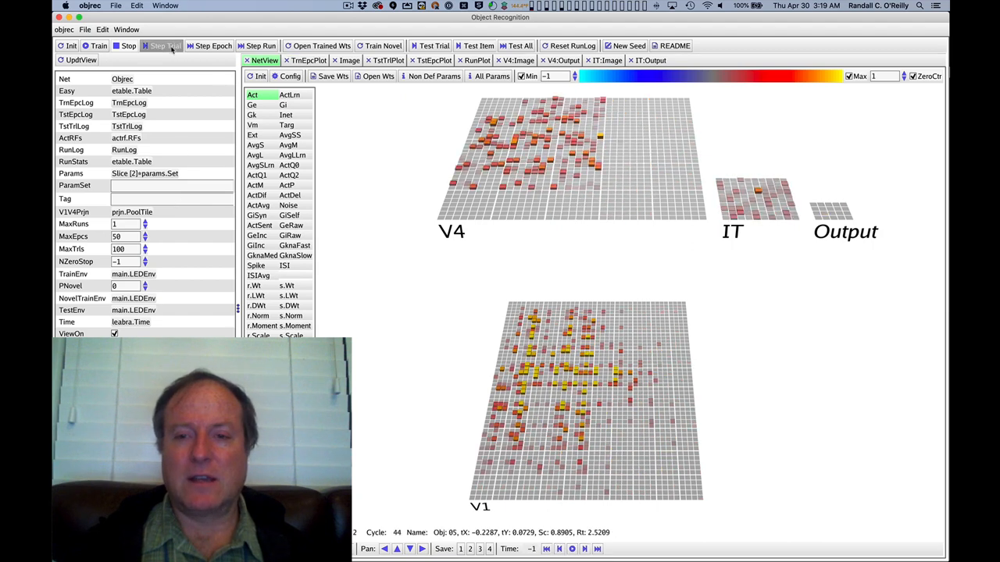
left_click(162, 45)
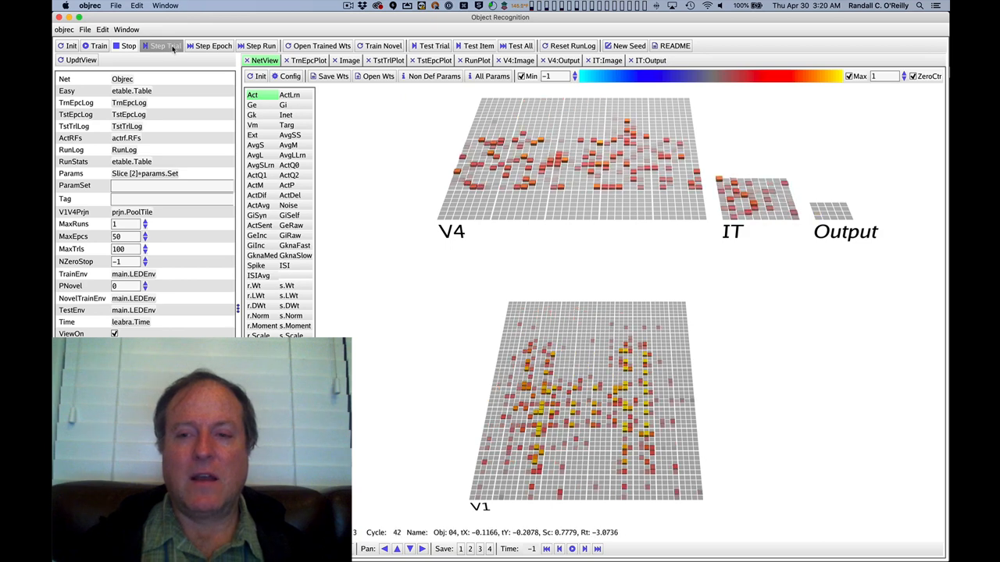
left_click(165, 46)
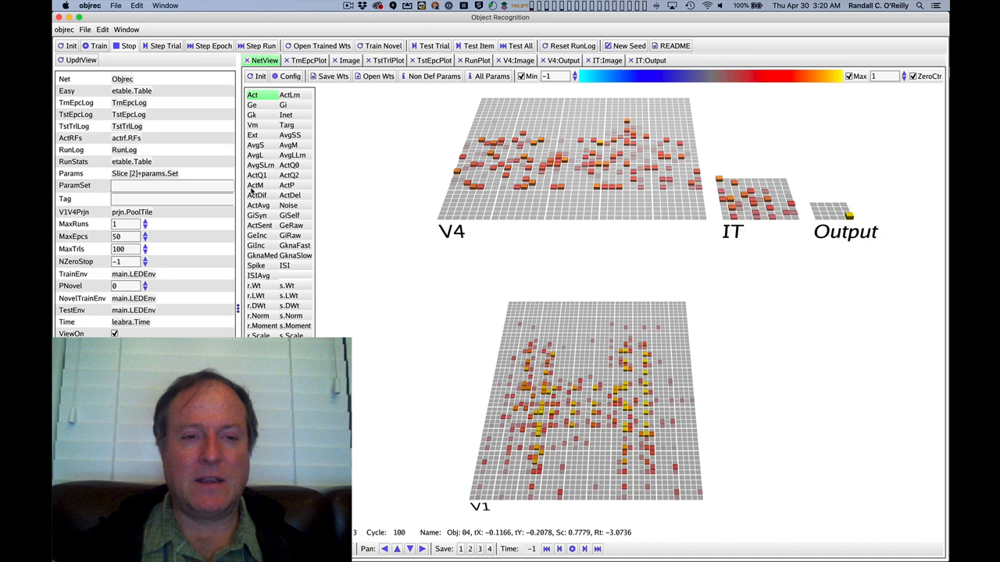
Switch the NetView unit variable to show activation differences across V1, V4, IT and Output.
left_click(257, 194)
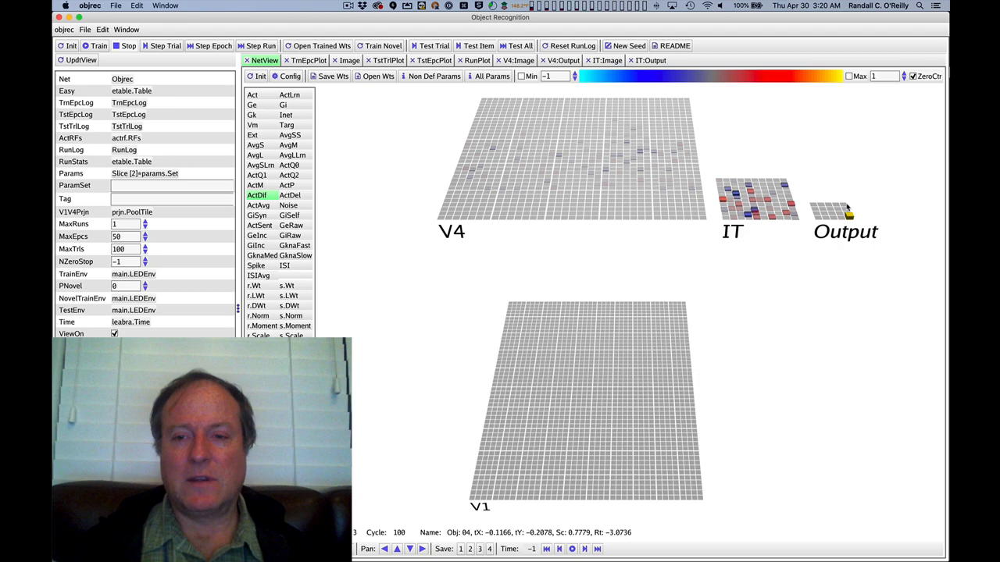
mouse_move(524, 170)
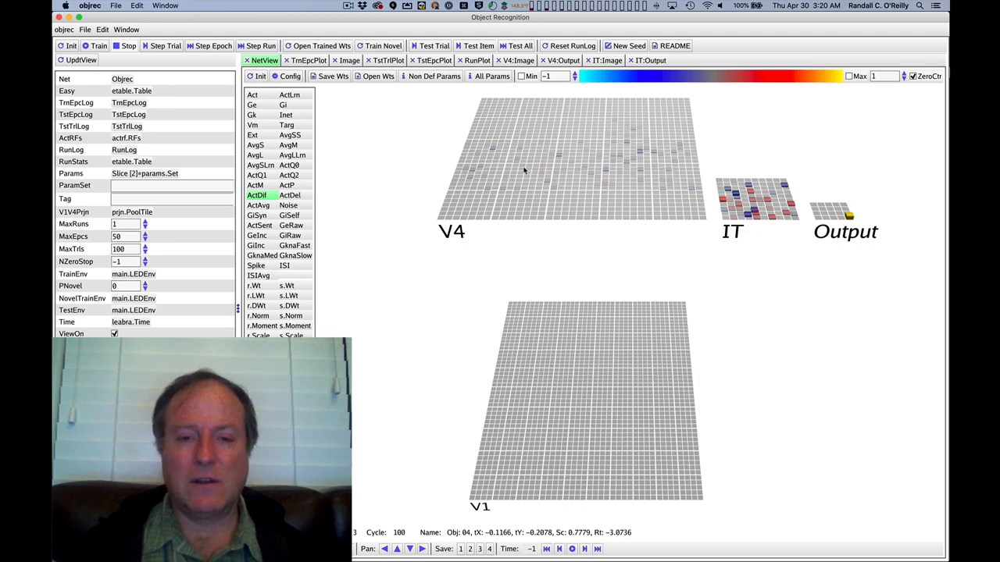
mouse_move(603, 187)
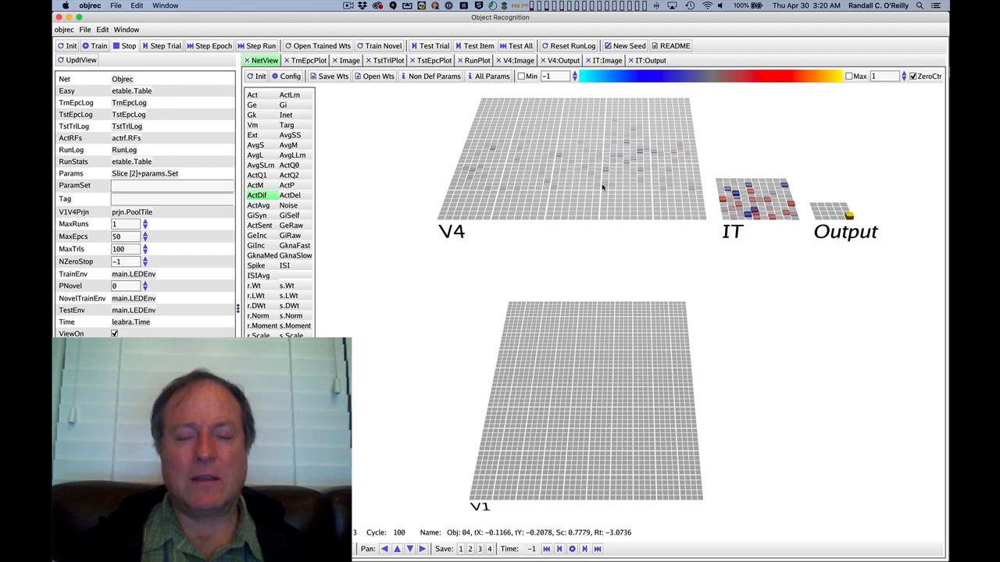
mouse_move(559, 191)
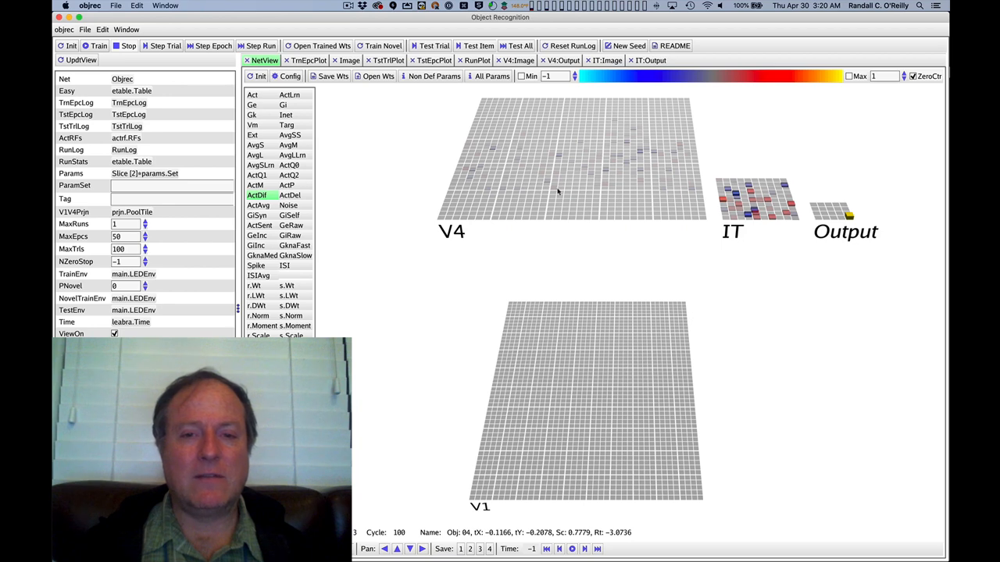
mouse_move(547, 341)
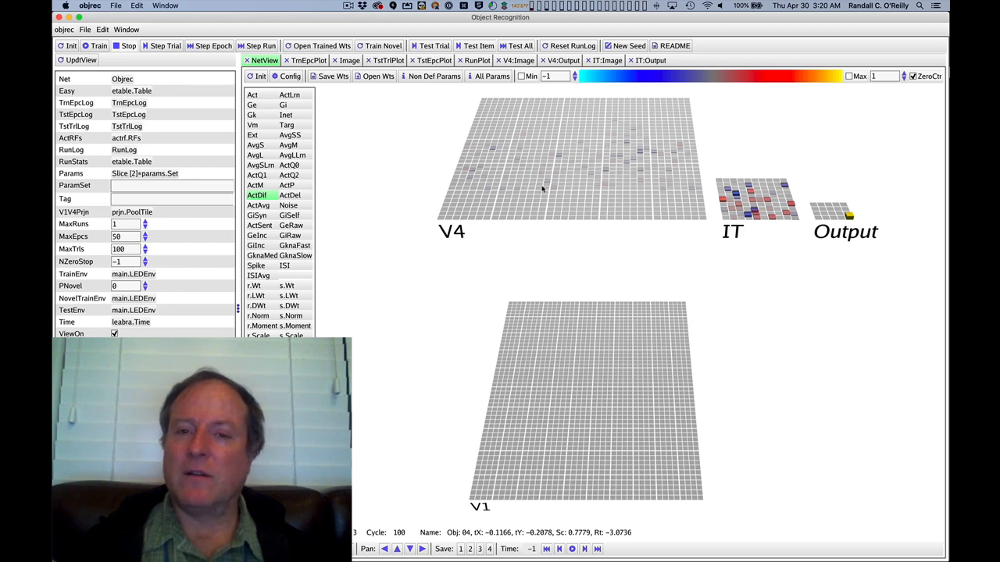
mouse_move(803, 247)
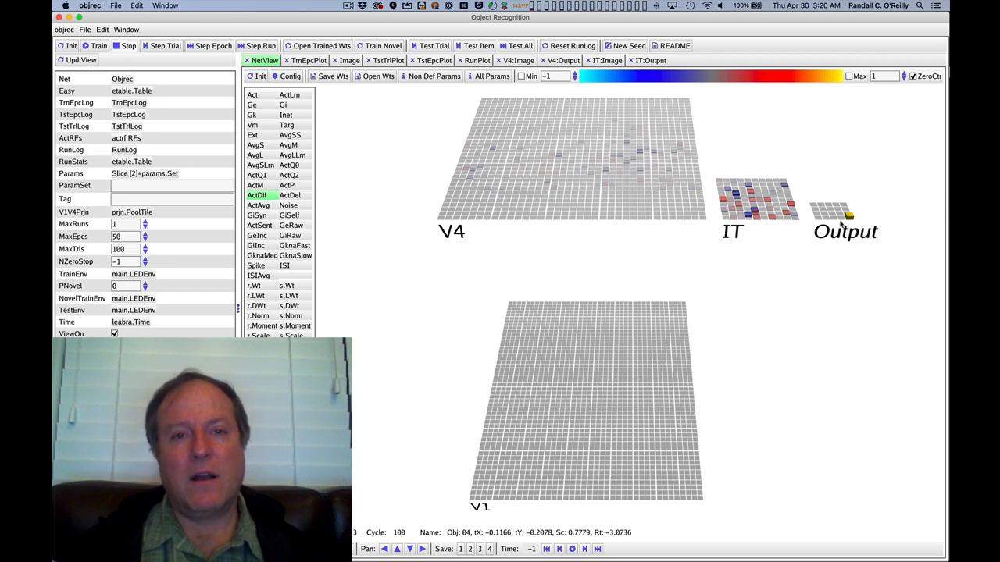
mouse_move(846, 216)
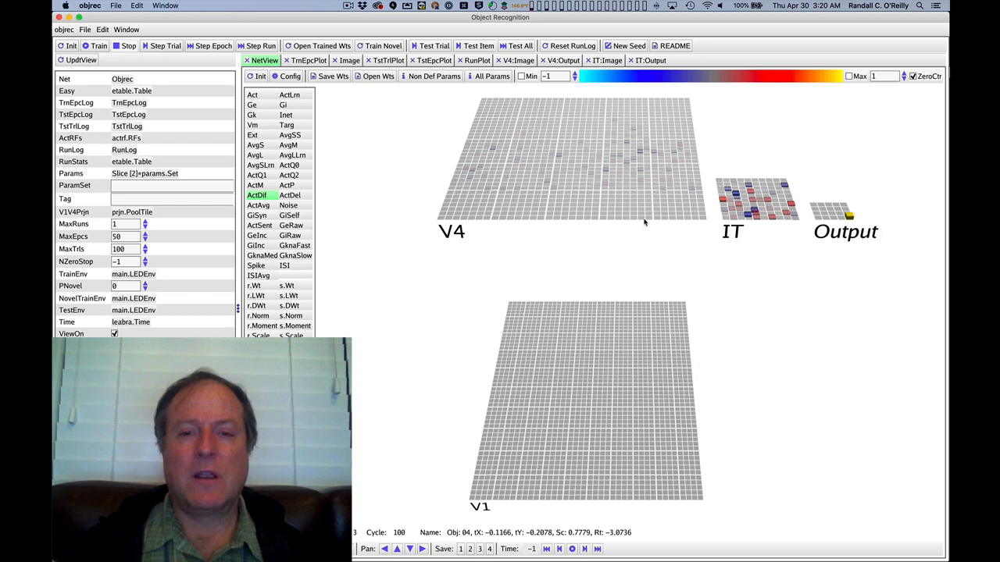
mouse_move(535, 112)
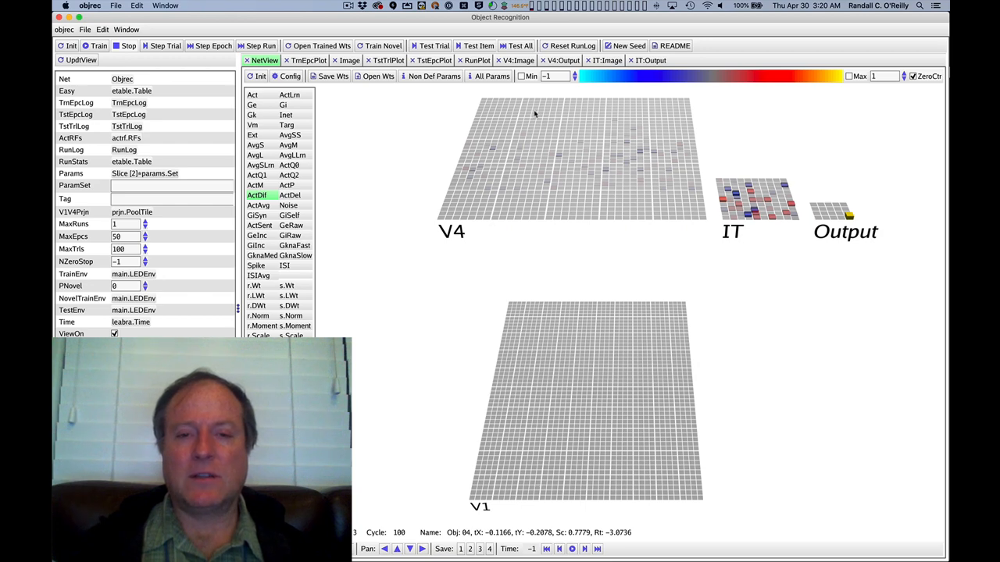
mouse_move(569, 122)
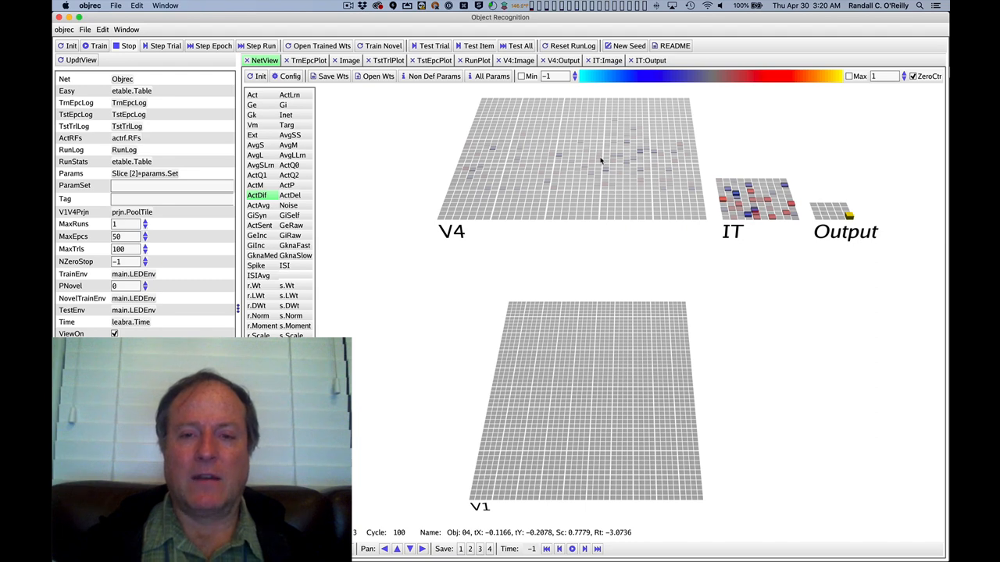
mouse_move(503, 178)
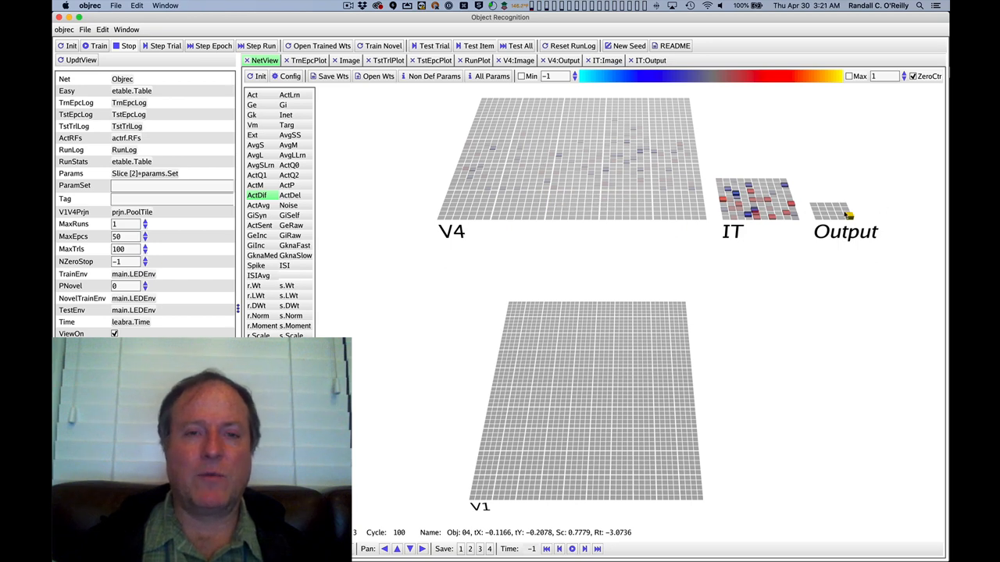
mouse_move(638, 154)
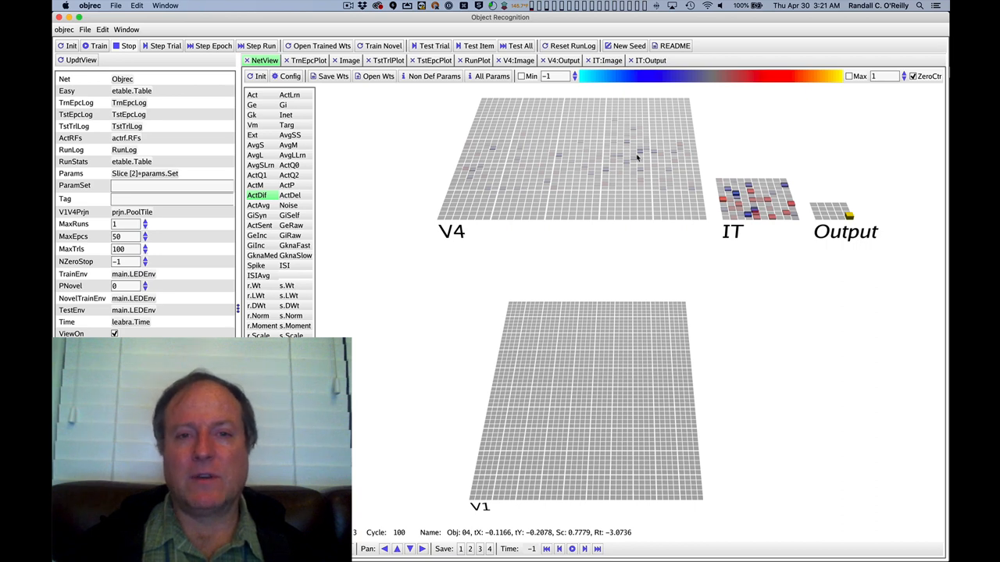
mouse_move(528, 186)
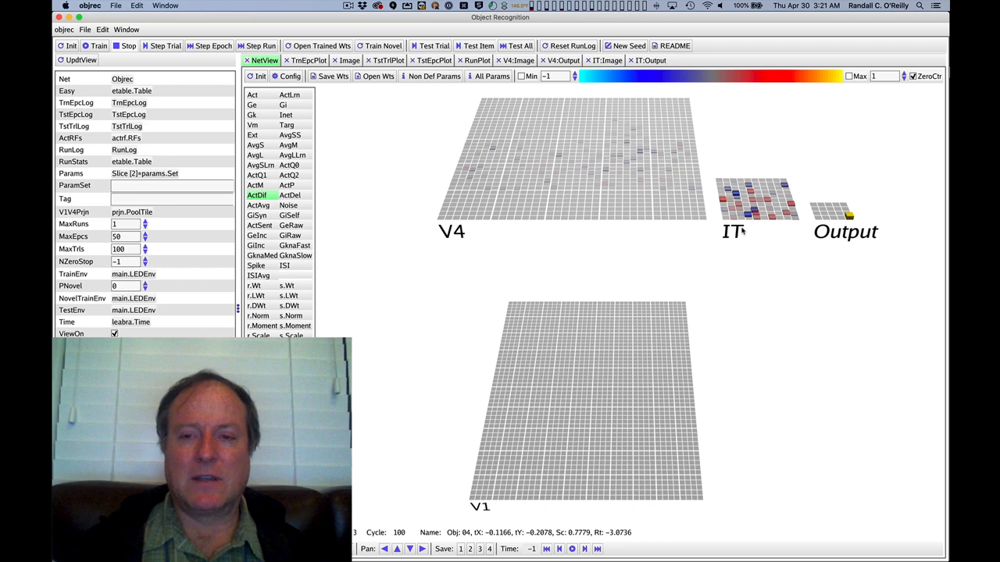
mouse_move(450, 137)
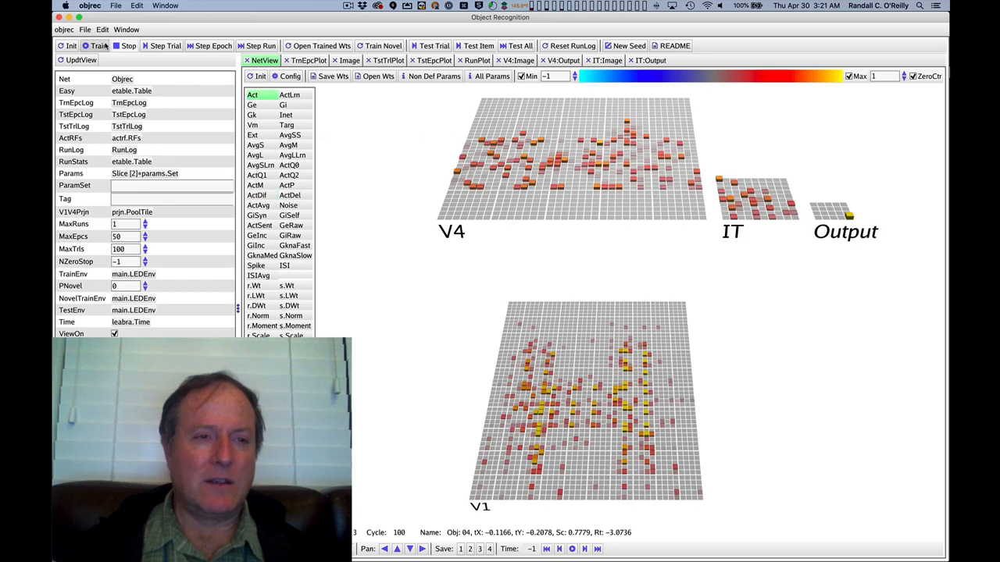
Start training, compare the T-shaped input image with network activity, then show the epoch error plot.
left_click(96, 45)
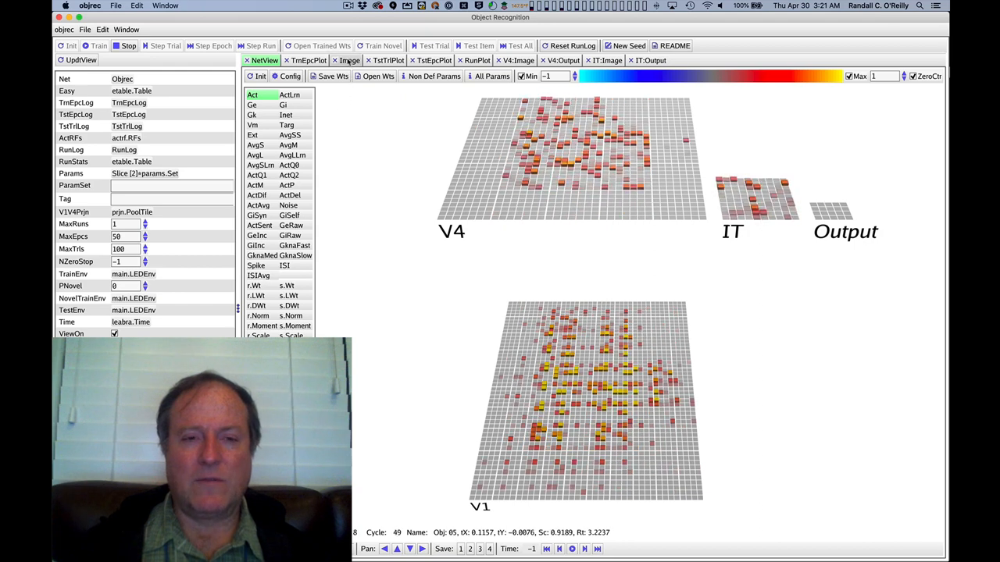
left_click(350, 59)
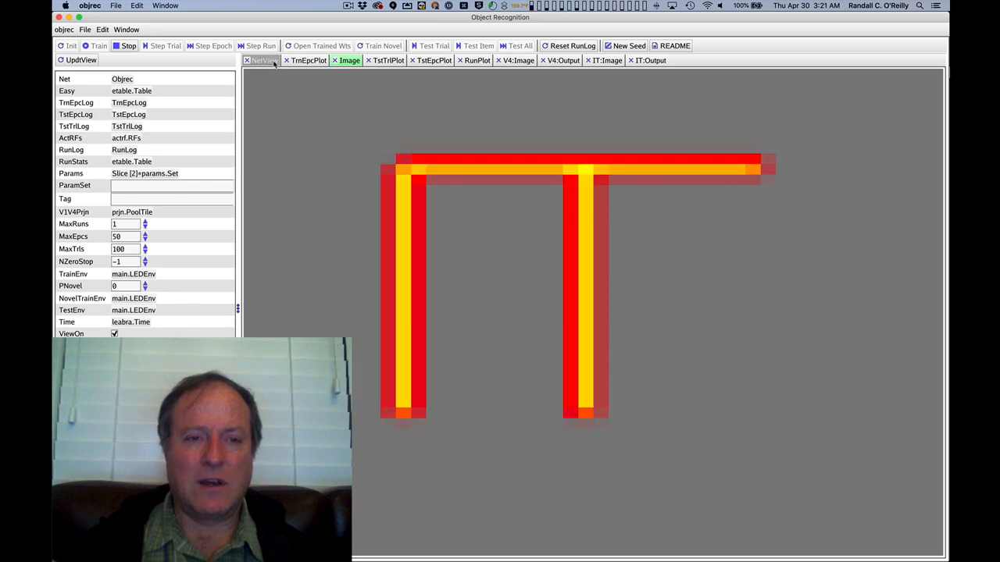
left_click(264, 60)
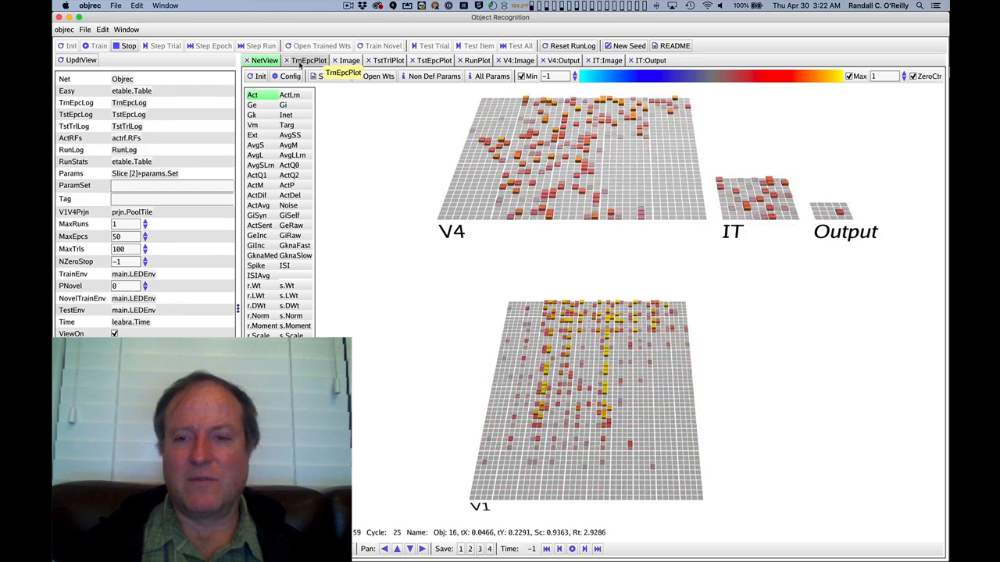
left_click(306, 60)
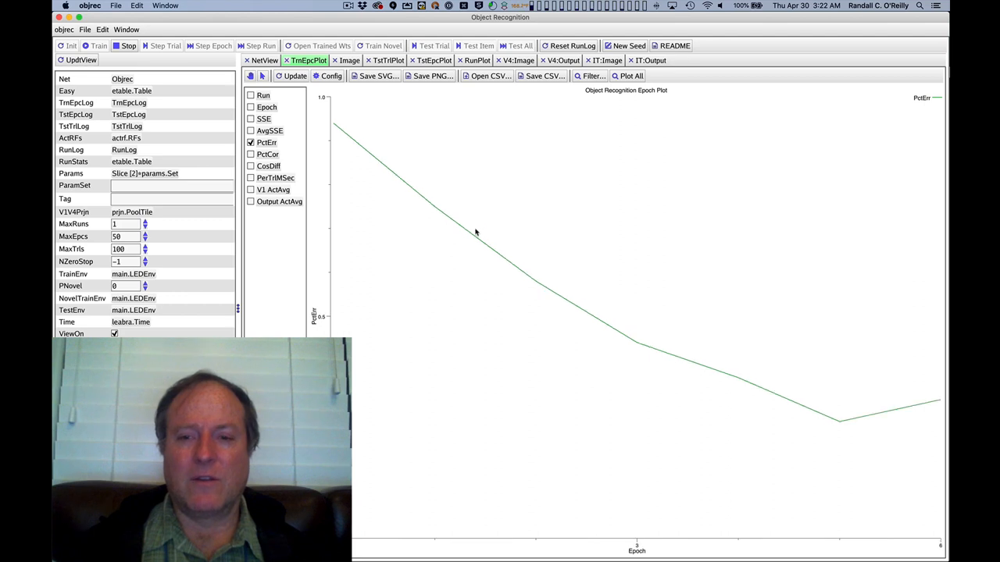
mouse_move(570, 328)
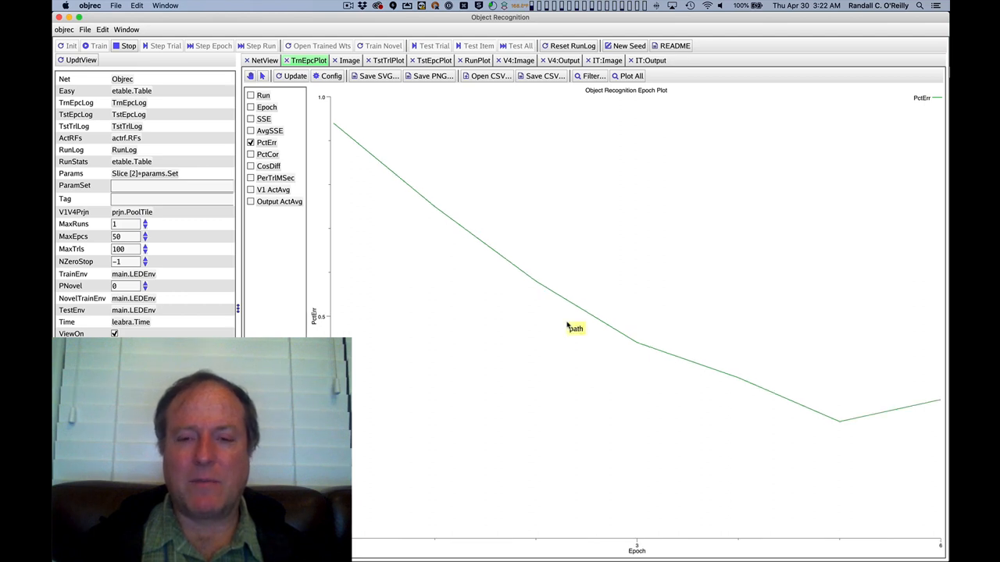
mouse_move(874, 419)
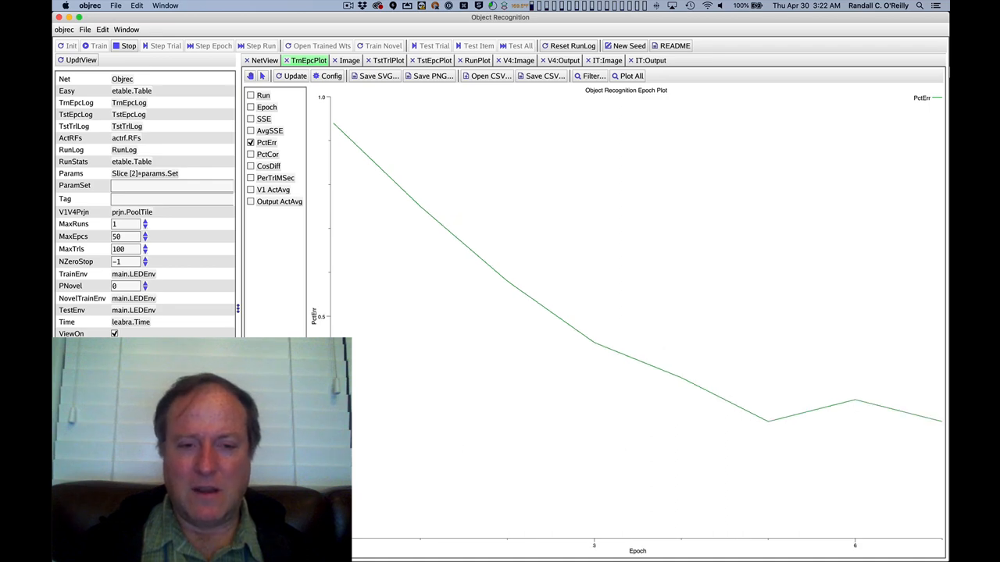
mouse_move(916, 456)
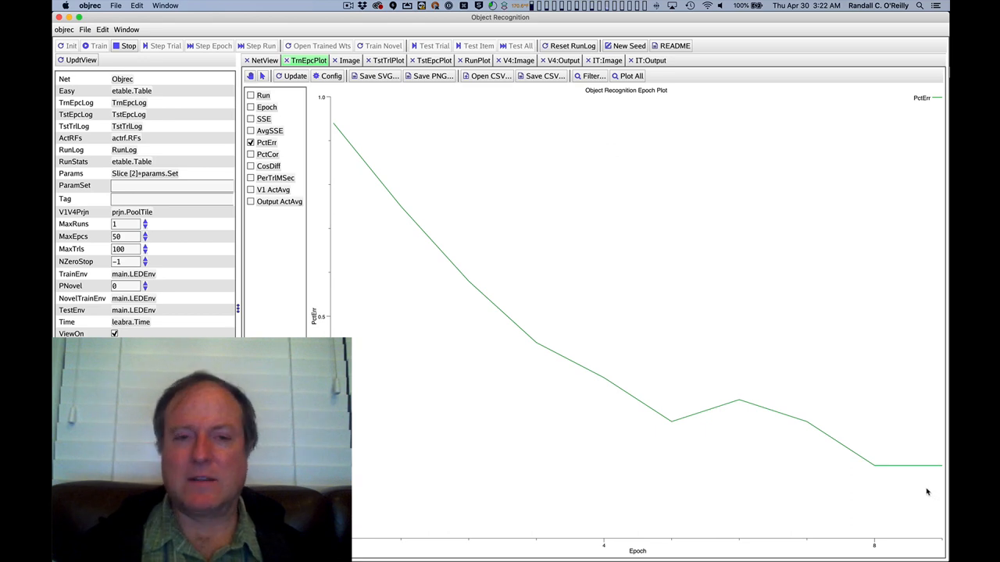
mouse_move(653, 394)
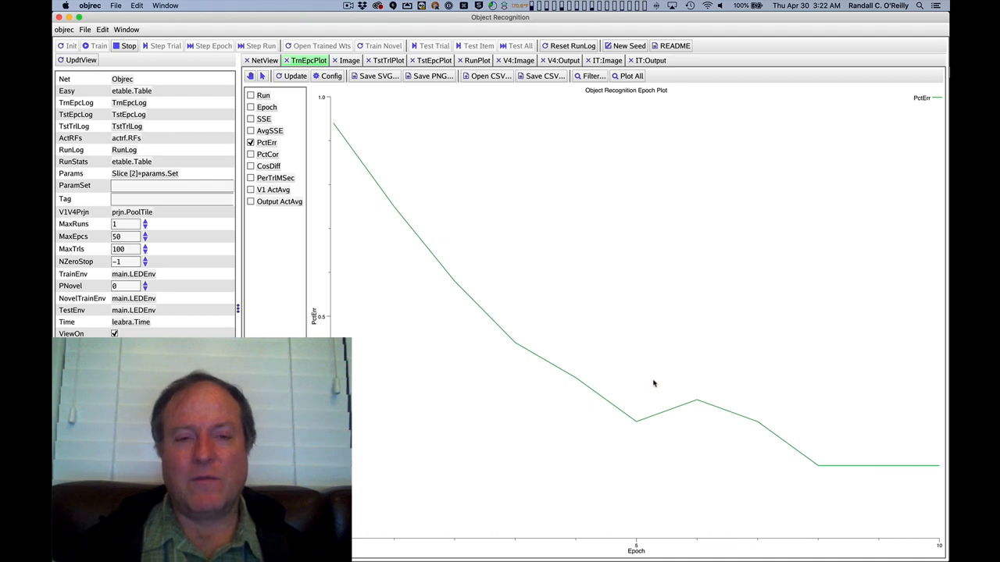
mouse_move(669, 353)
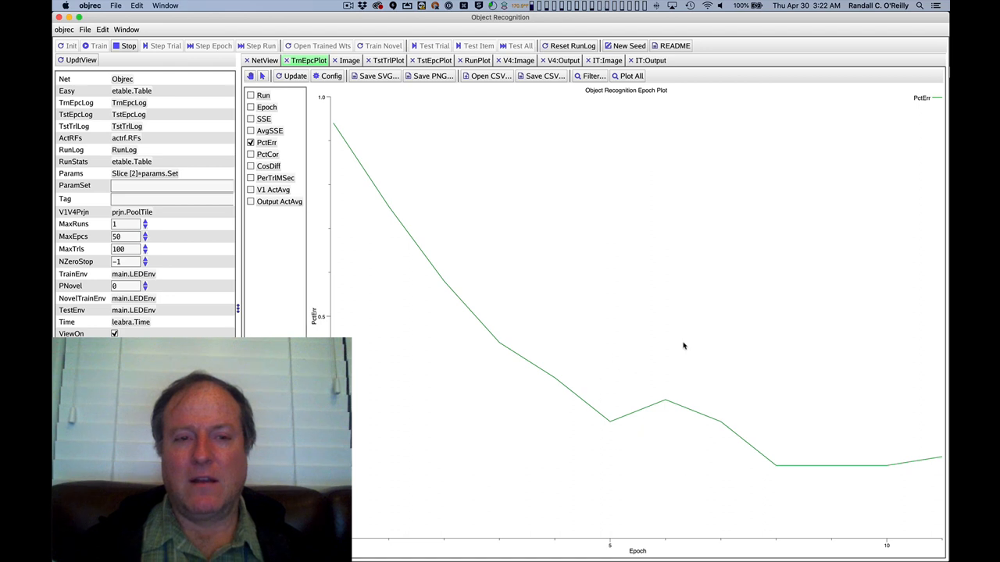
mouse_move(800, 453)
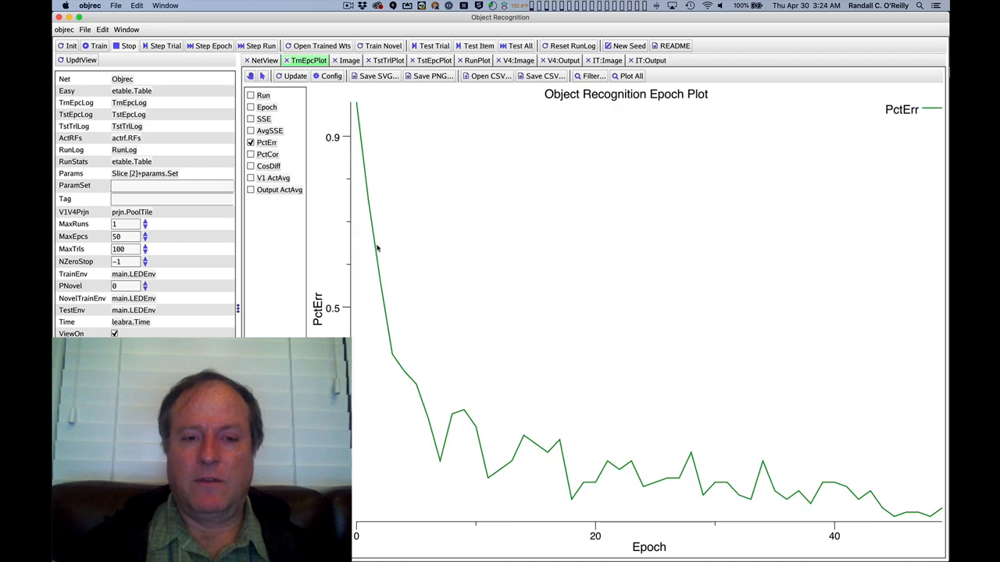
mouse_move(821, 492)
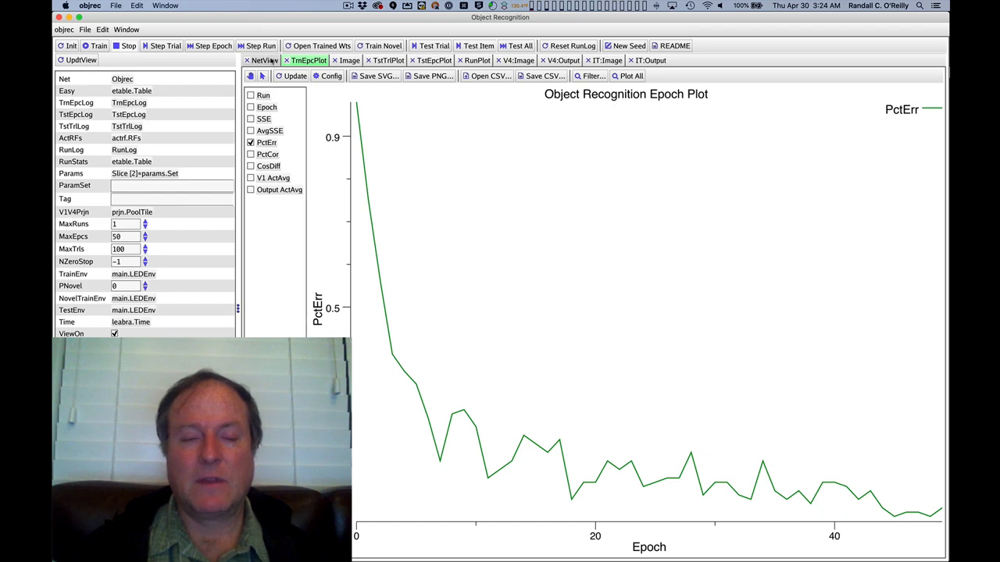
left_click(264, 60)
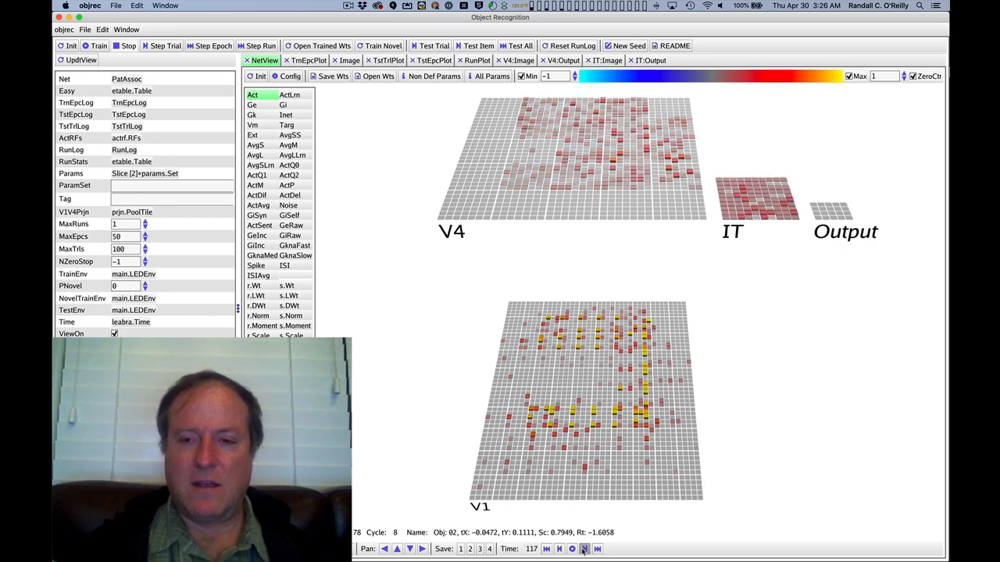
Step the replay forward to trial 141 so activity reaches V4, IT and Output.
left_click(584, 548)
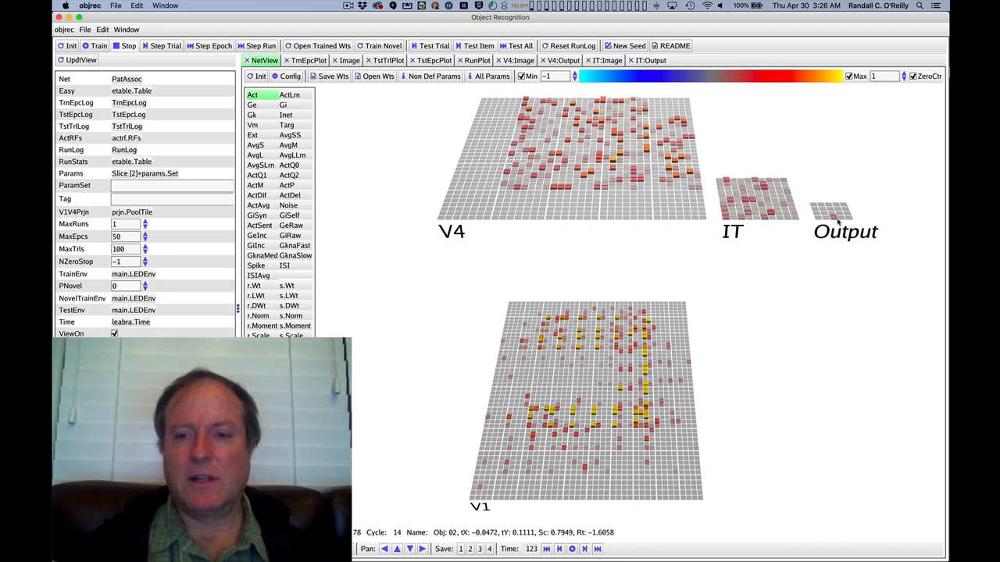
mouse_move(840, 222)
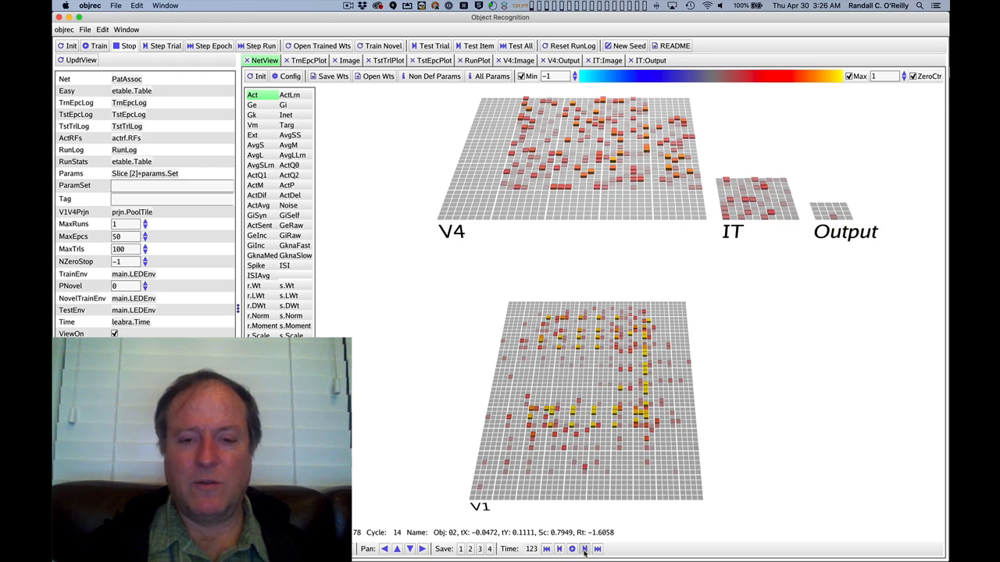
left_click(585, 550)
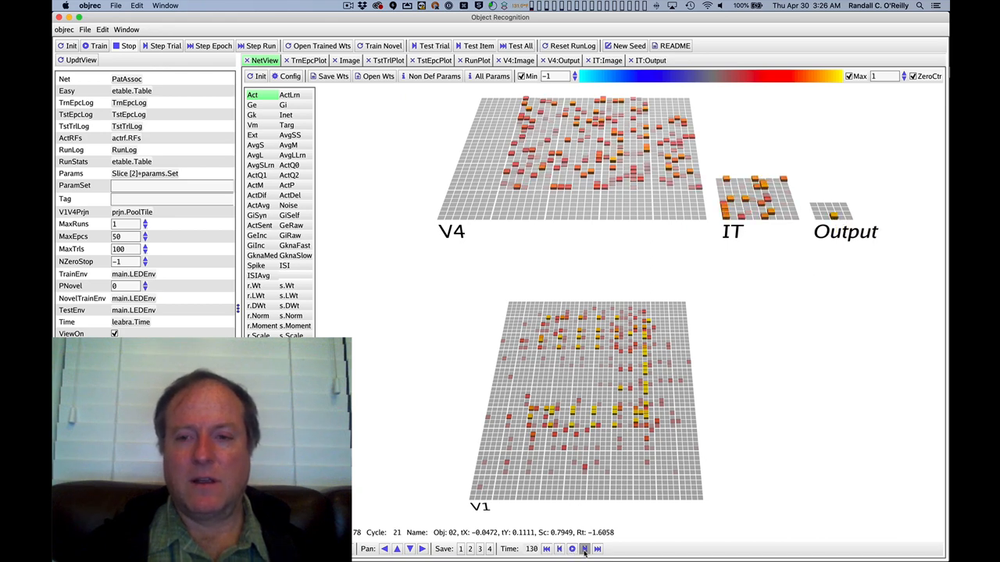
left_click(584, 549)
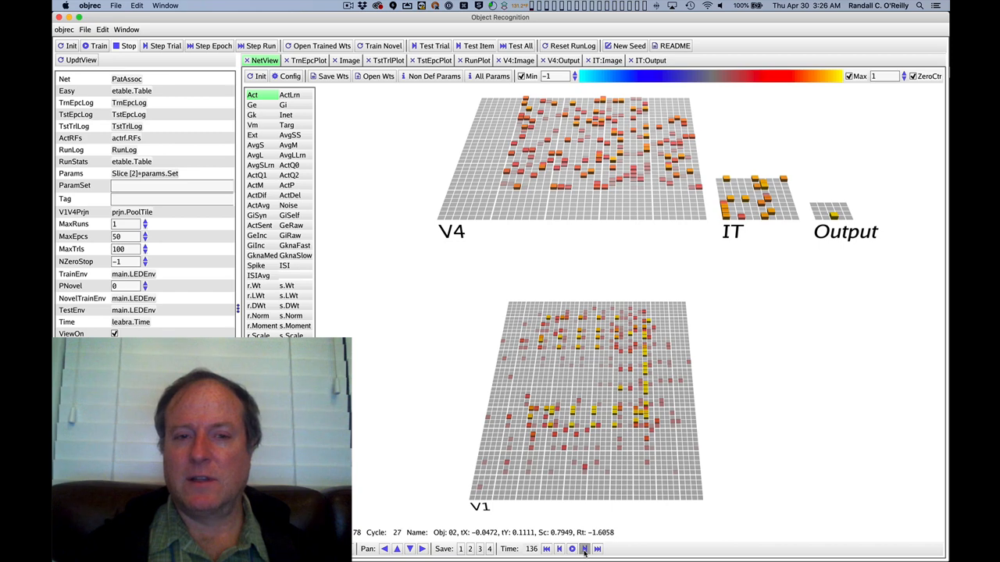
left_click(585, 549)
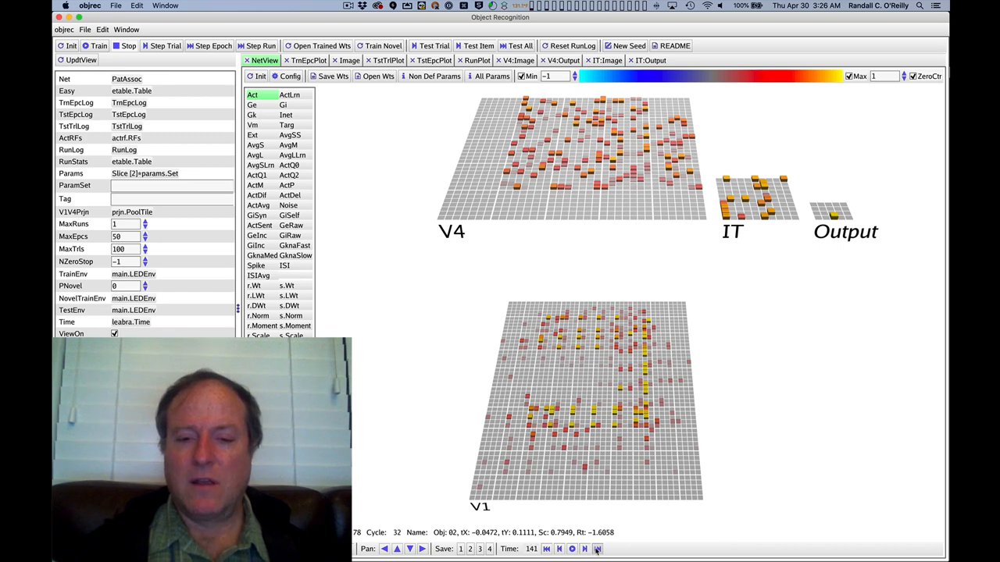